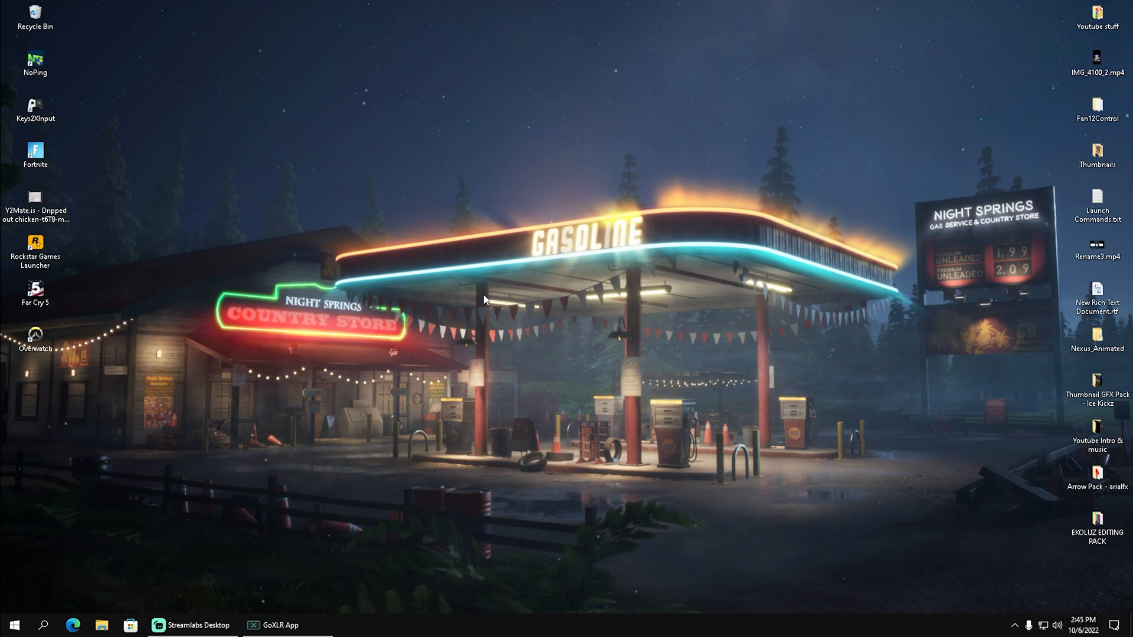
pyautogui.moveTo(548, 364)
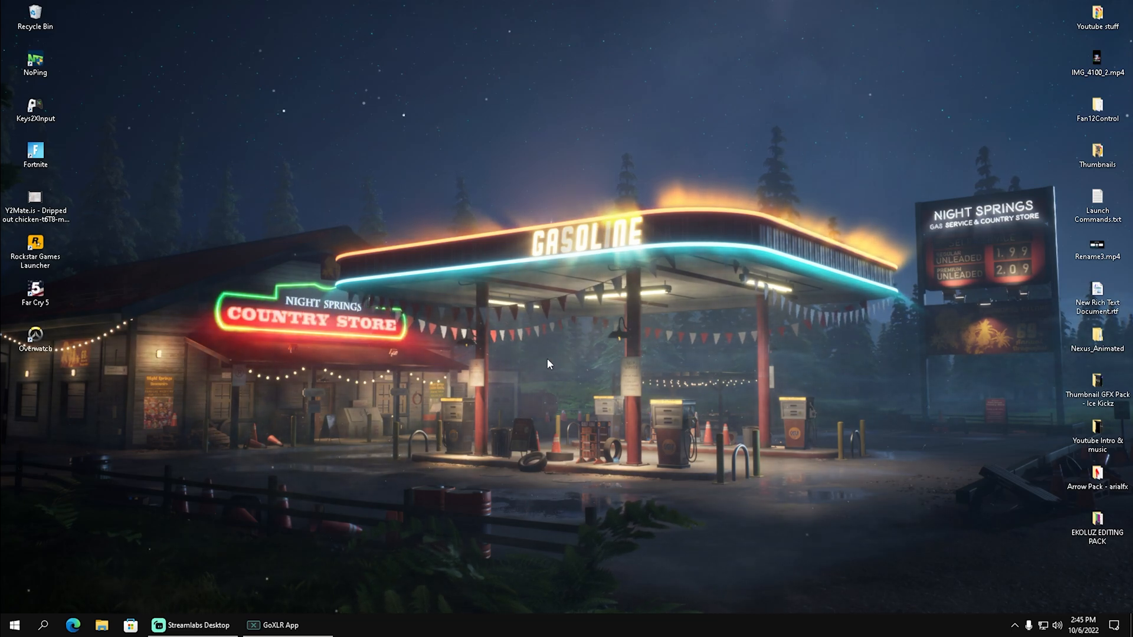
# Step: Search the Start menu for msconfig to launch System Configuration
pyautogui.click(13, 625)
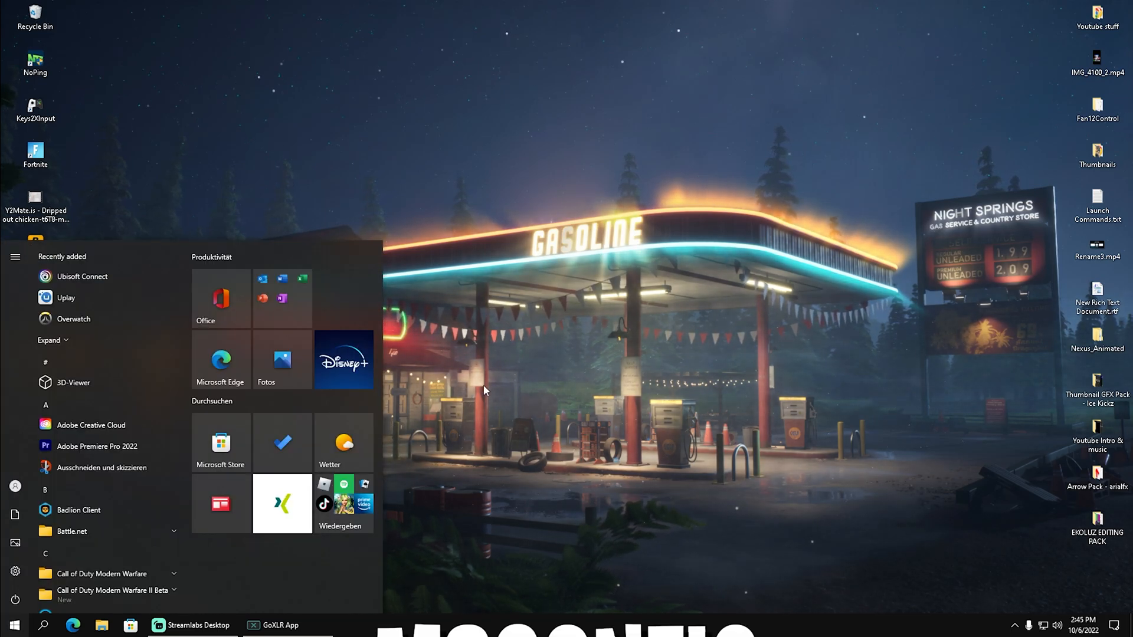
pyautogui.write('msconfig')
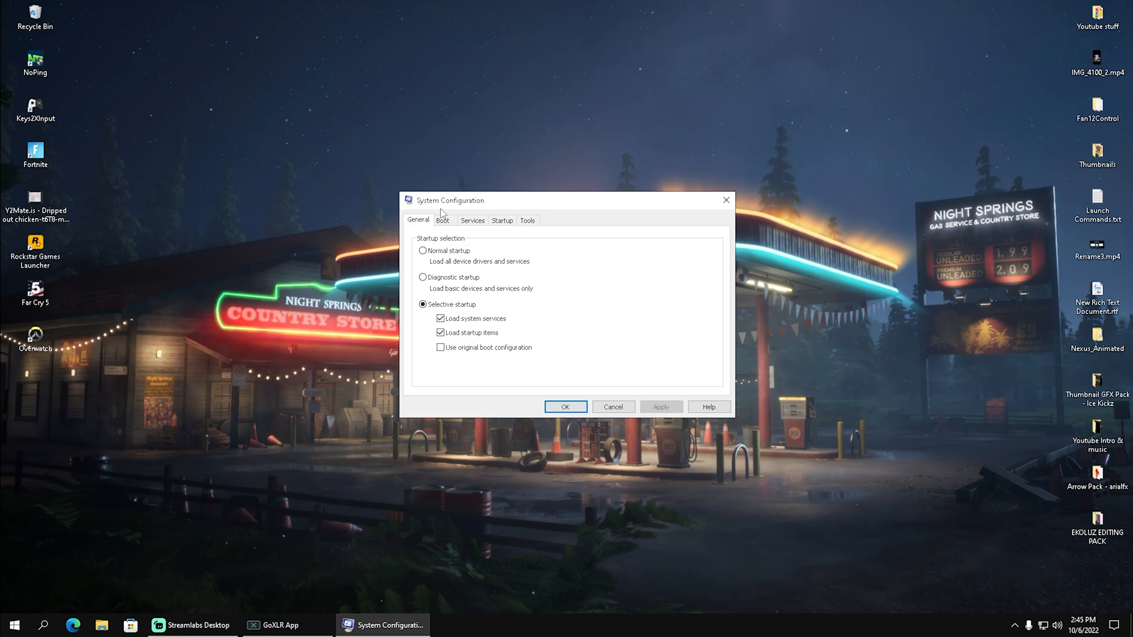
# Step: Enable the boot processor limit in Advanced options and set it to 16 processors
pyautogui.click(442, 220)
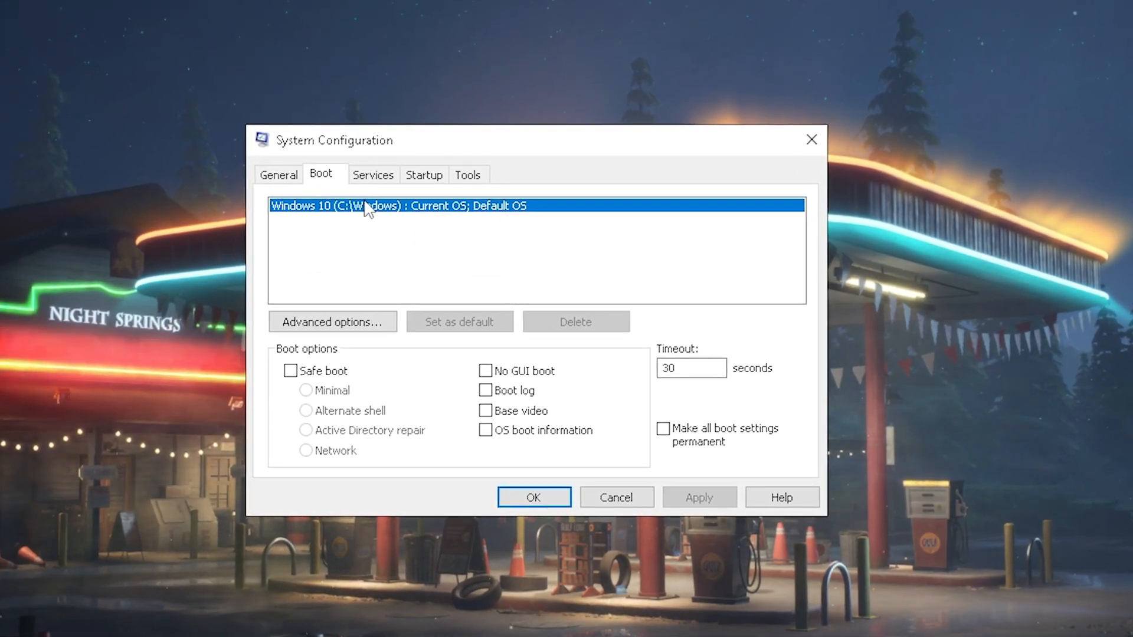
pyautogui.click(331, 321)
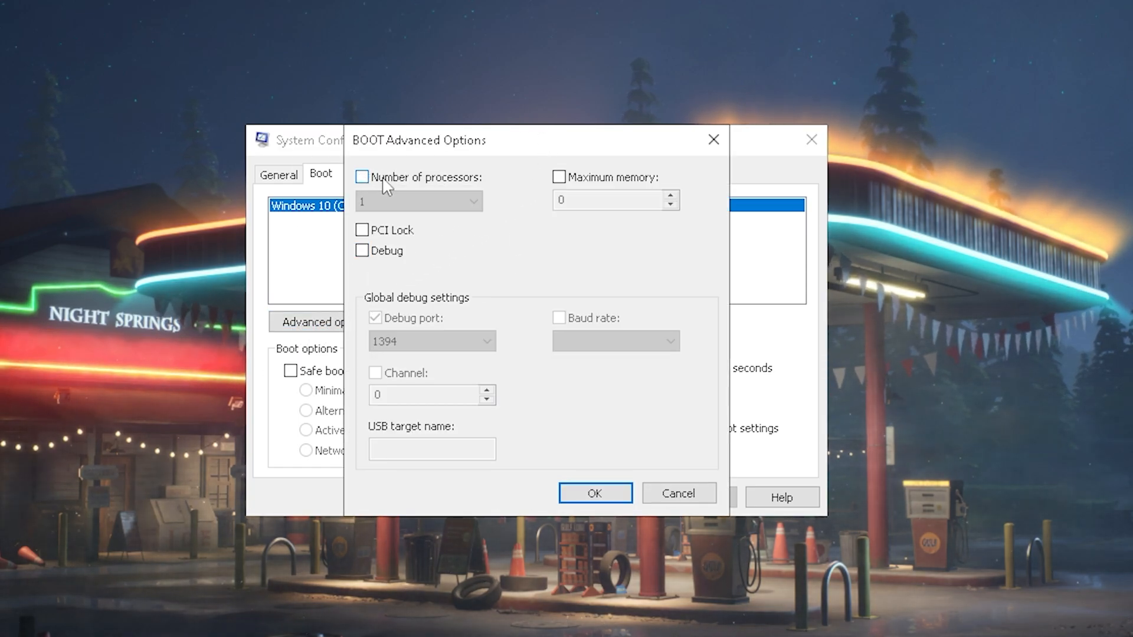
pyautogui.click(363, 177)
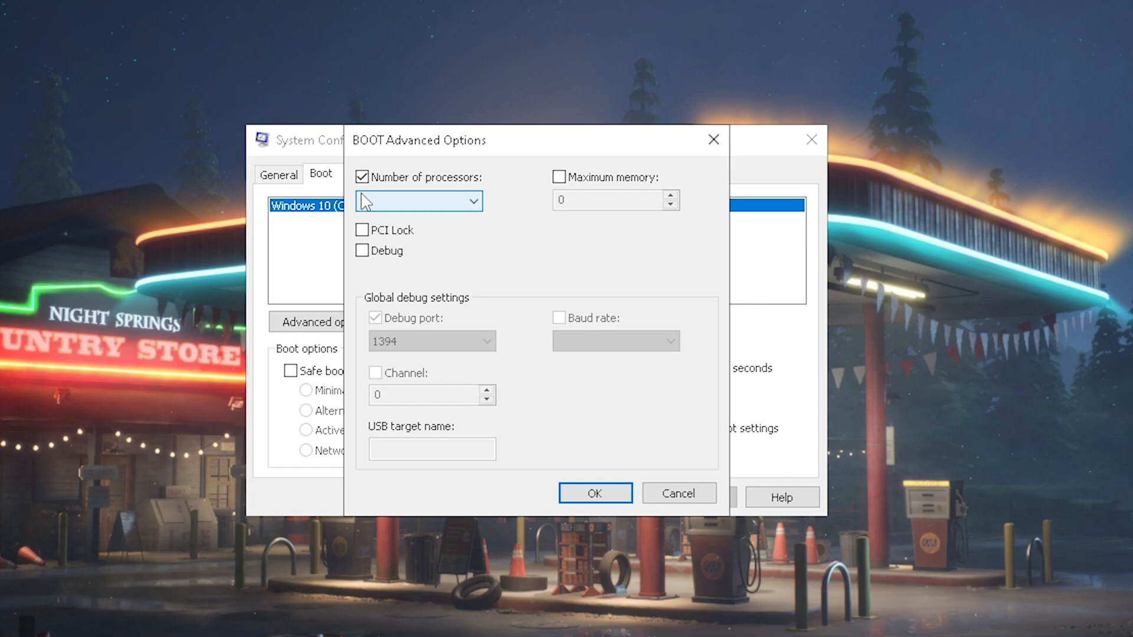
pyautogui.click(418, 201)
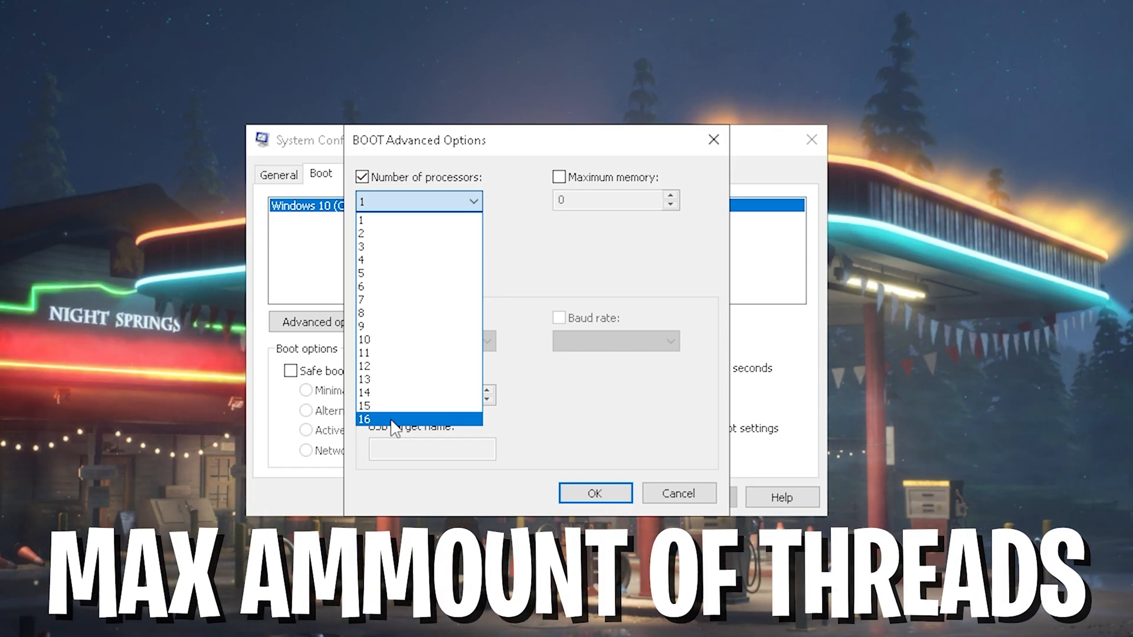
pyautogui.moveTo(418, 325)
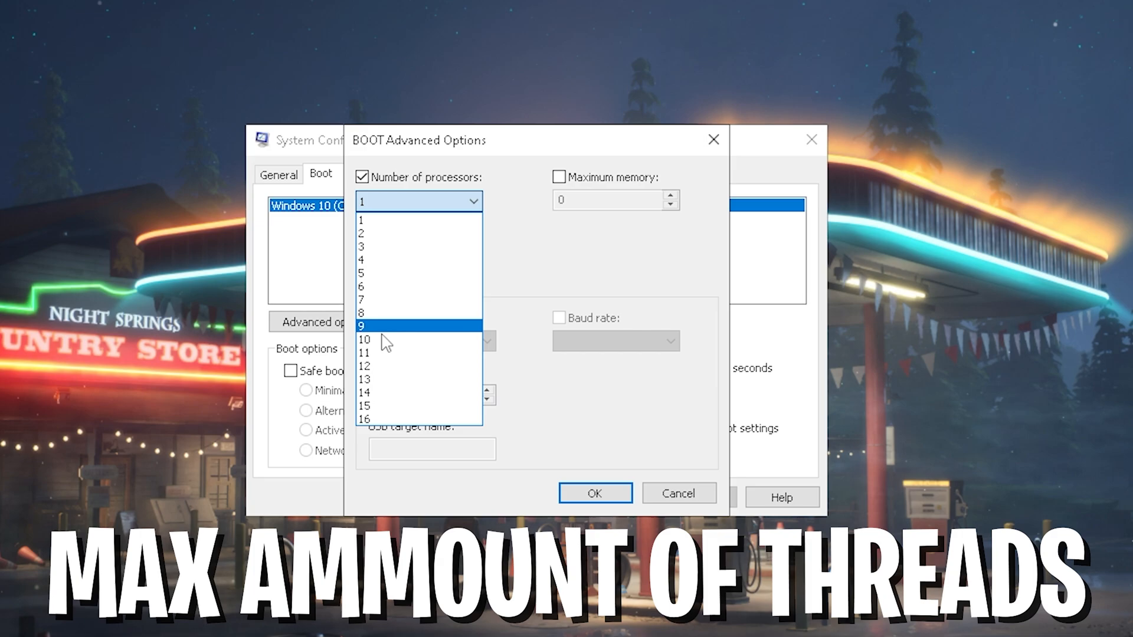
pyautogui.click(364, 419)
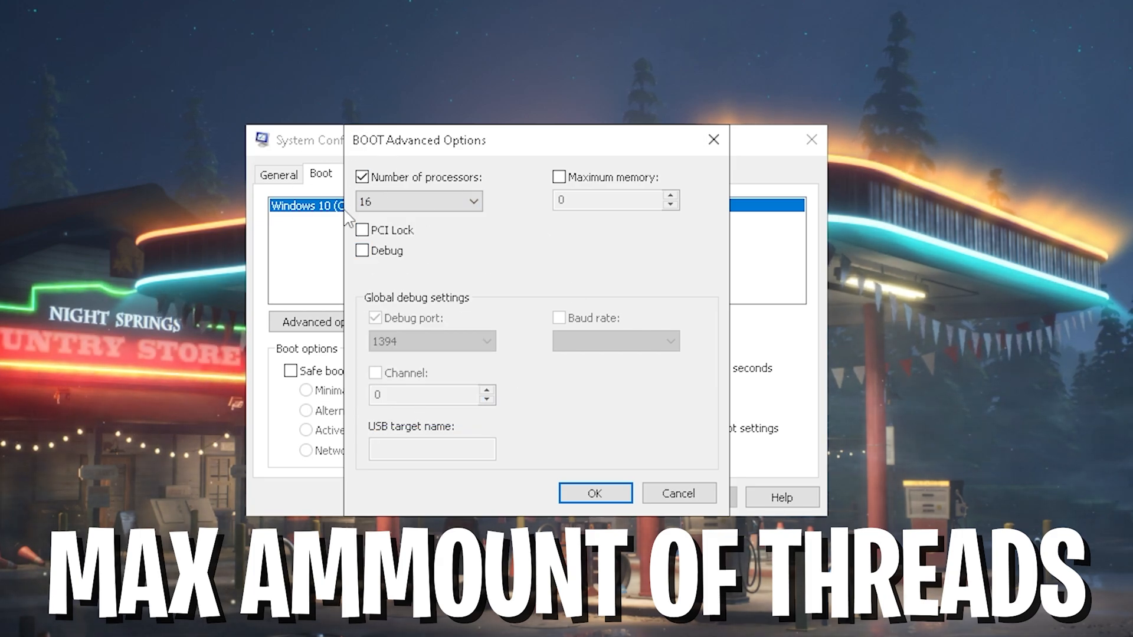
pyautogui.moveTo(551, 443)
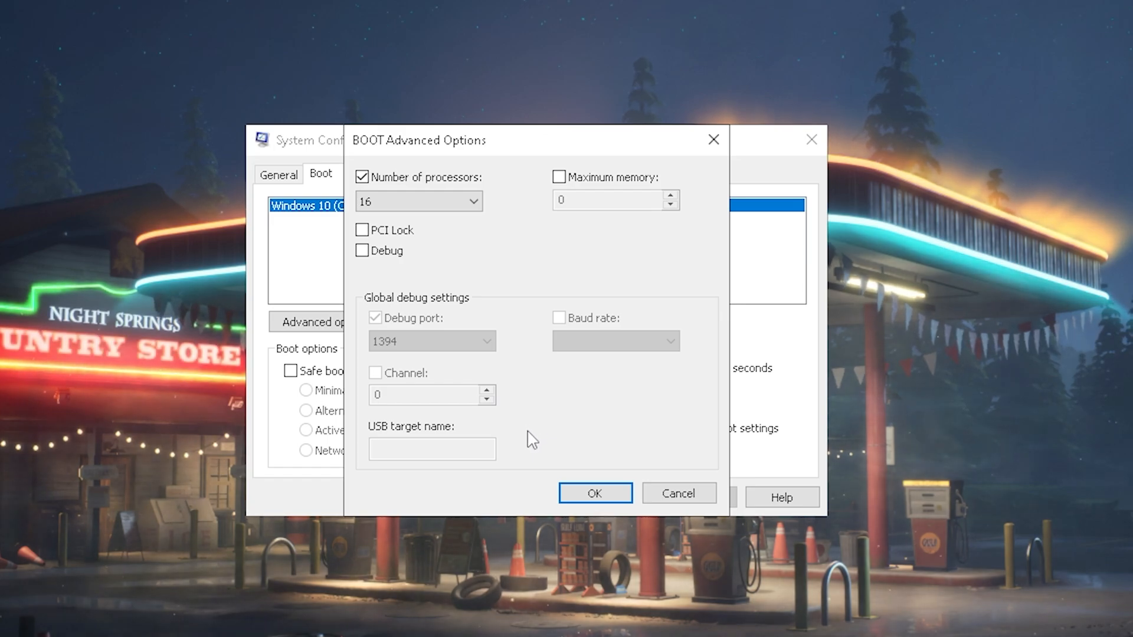
pyautogui.moveTo(593, 497)
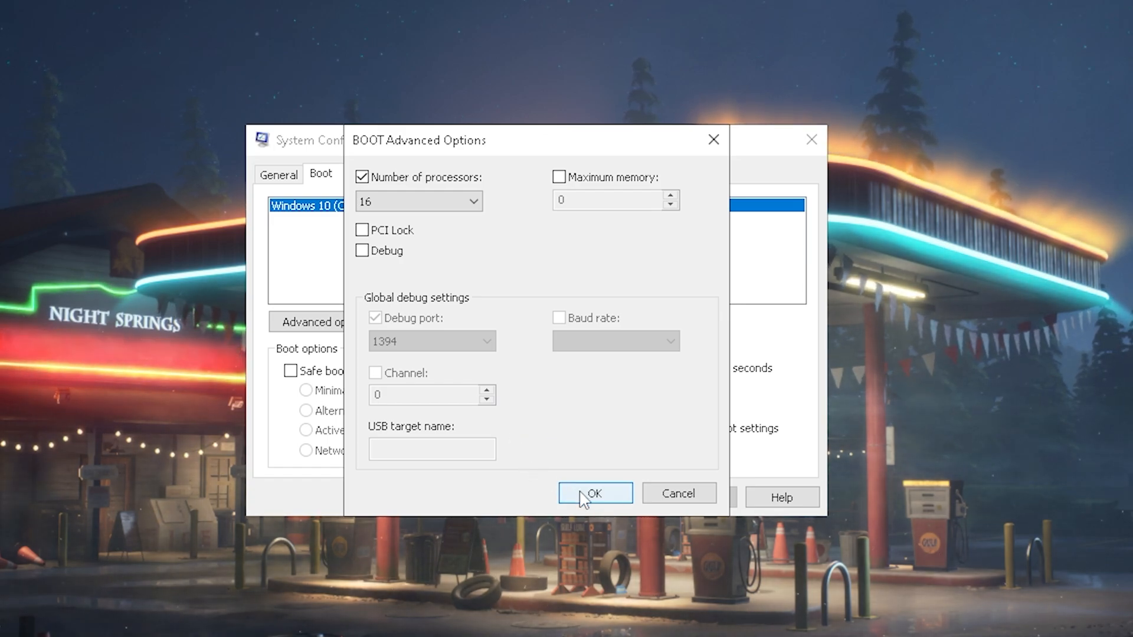
# Step: Save the 16-processor boot setting and dismiss the restart prompt
pyautogui.click(594, 493)
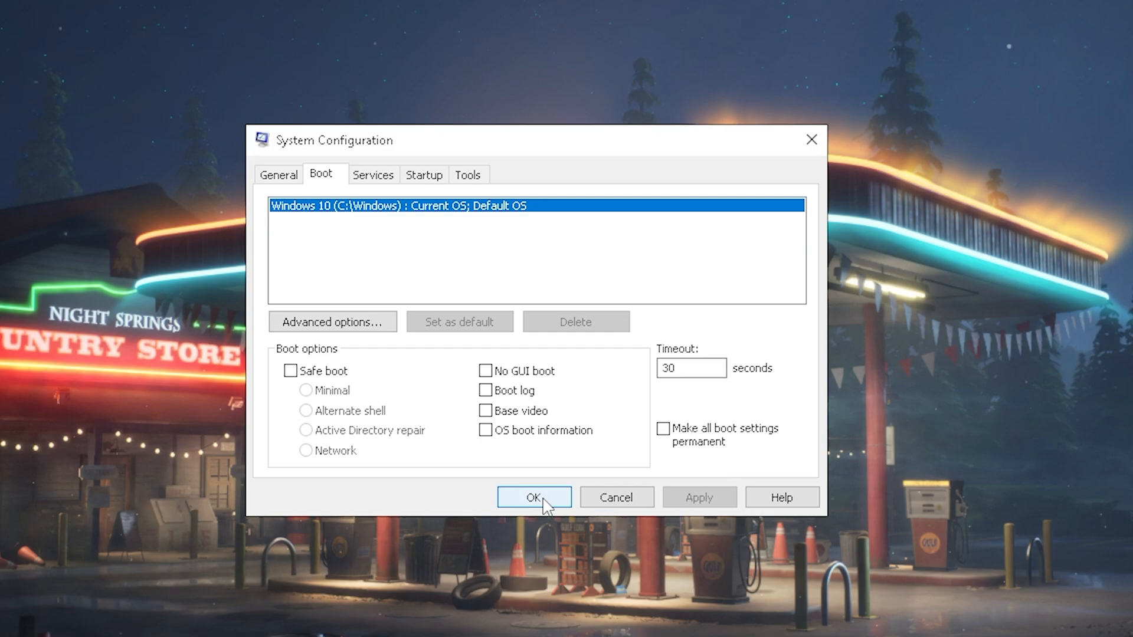
pyautogui.click(533, 497)
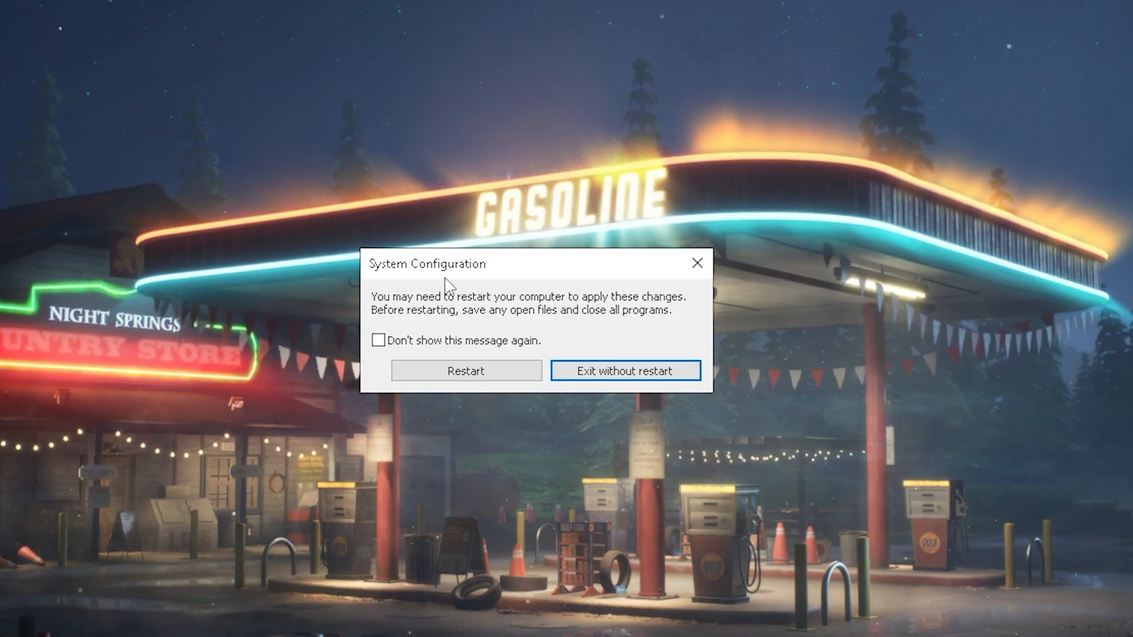
pyautogui.moveTo(505, 370)
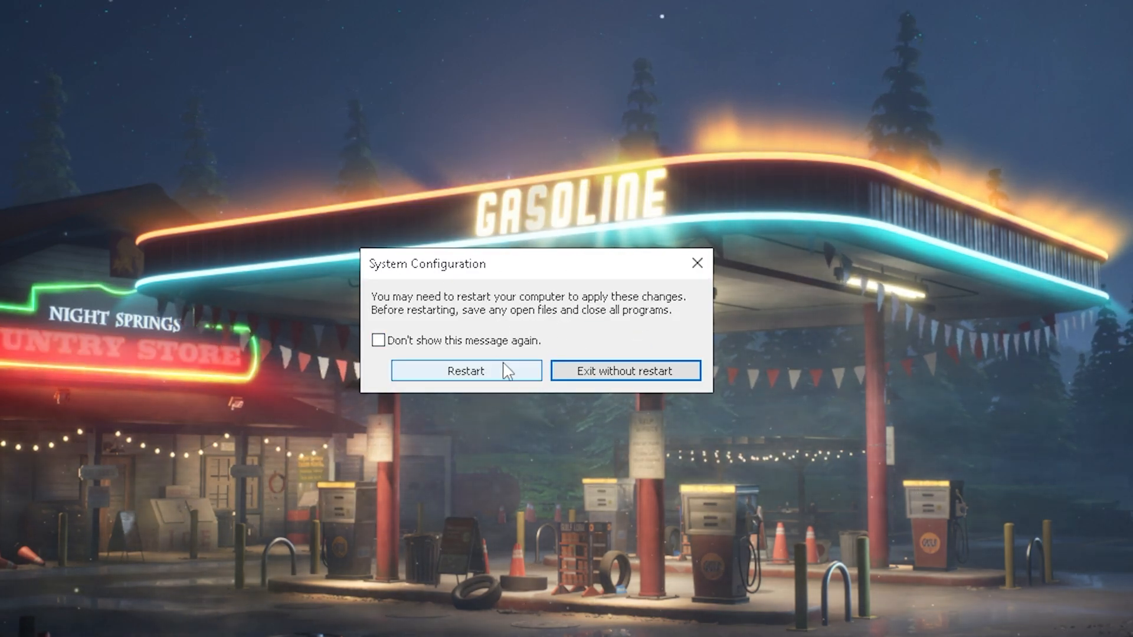
pyautogui.click(625, 371)
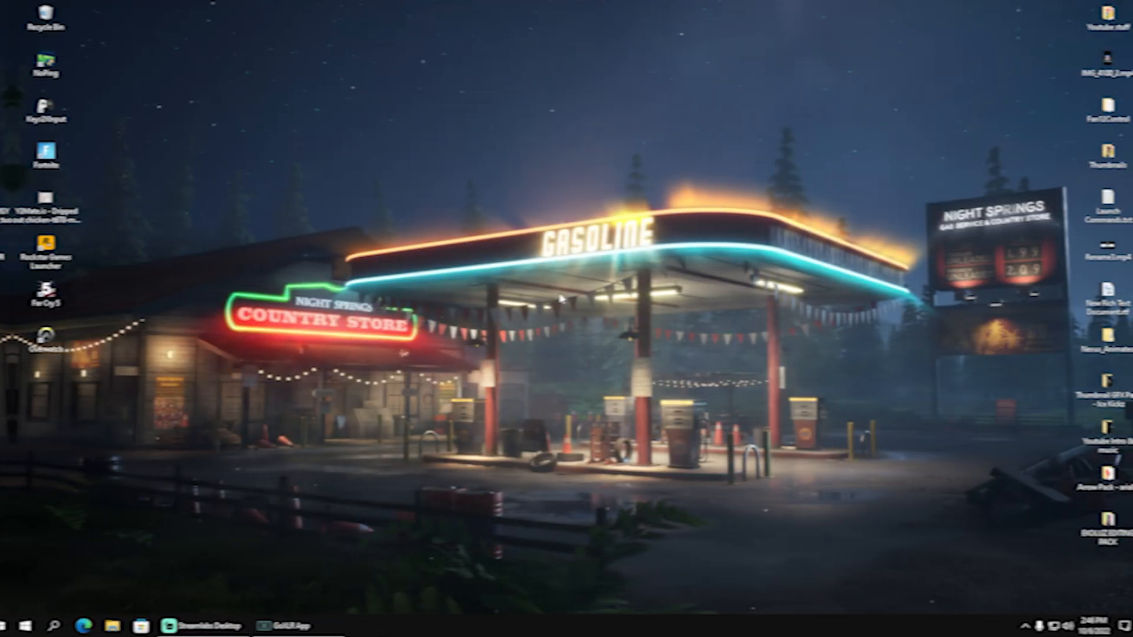
# Step: Set Custom visual effects, keeping only 'Show thumbnails instead of icons', and apply
pyautogui.click(9, 625)
pyautogui.write('performance')
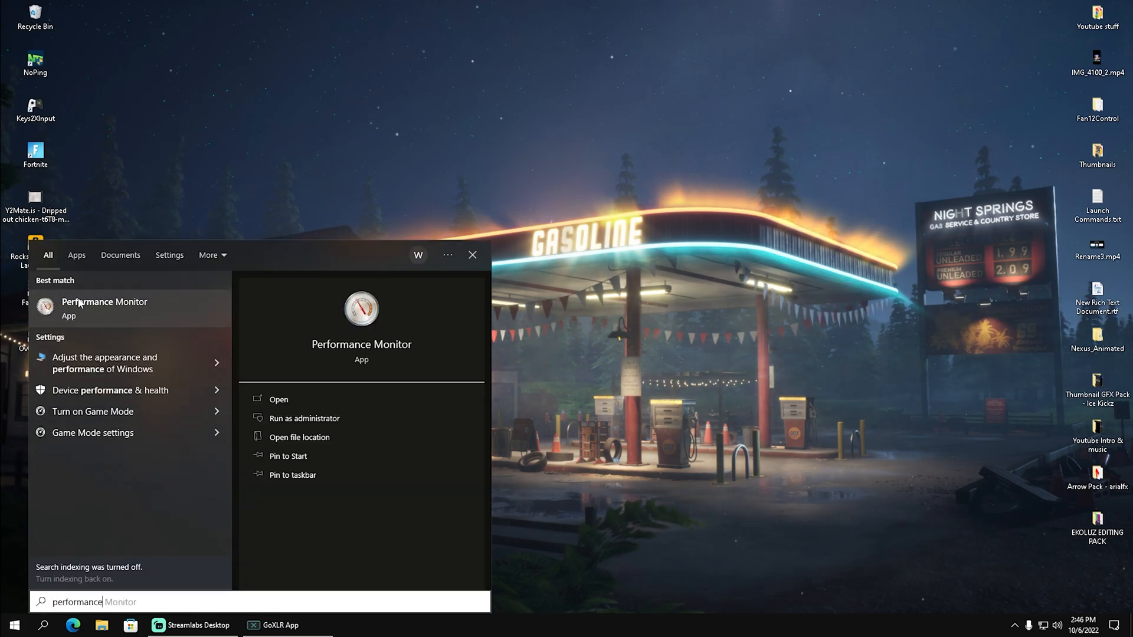
pyautogui.moveTo(101, 363)
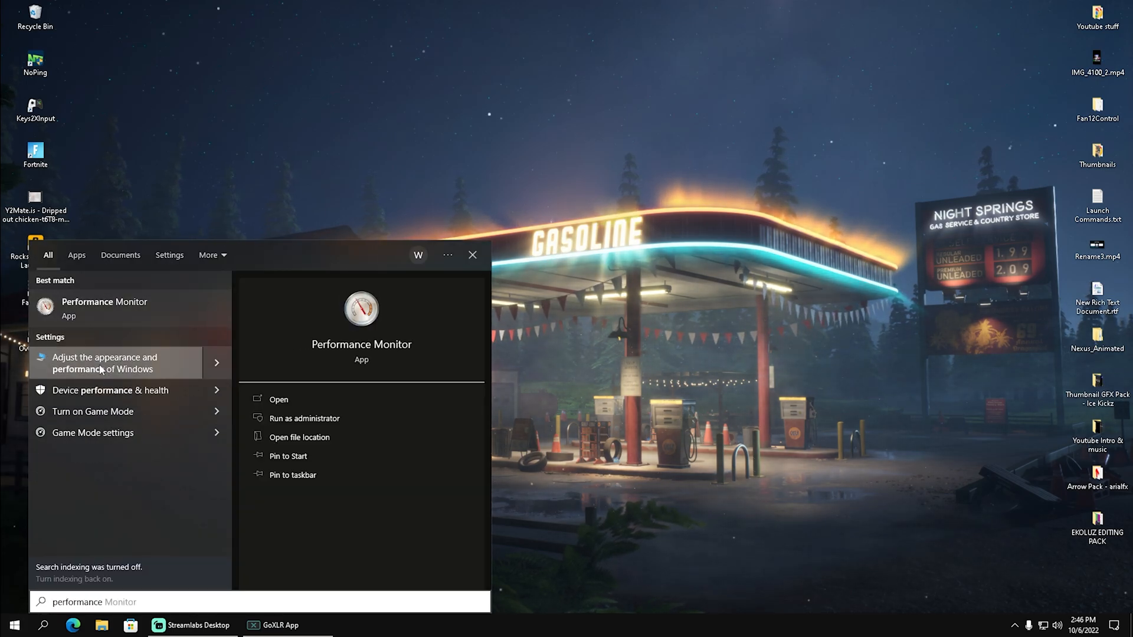
pyautogui.click(104, 363)
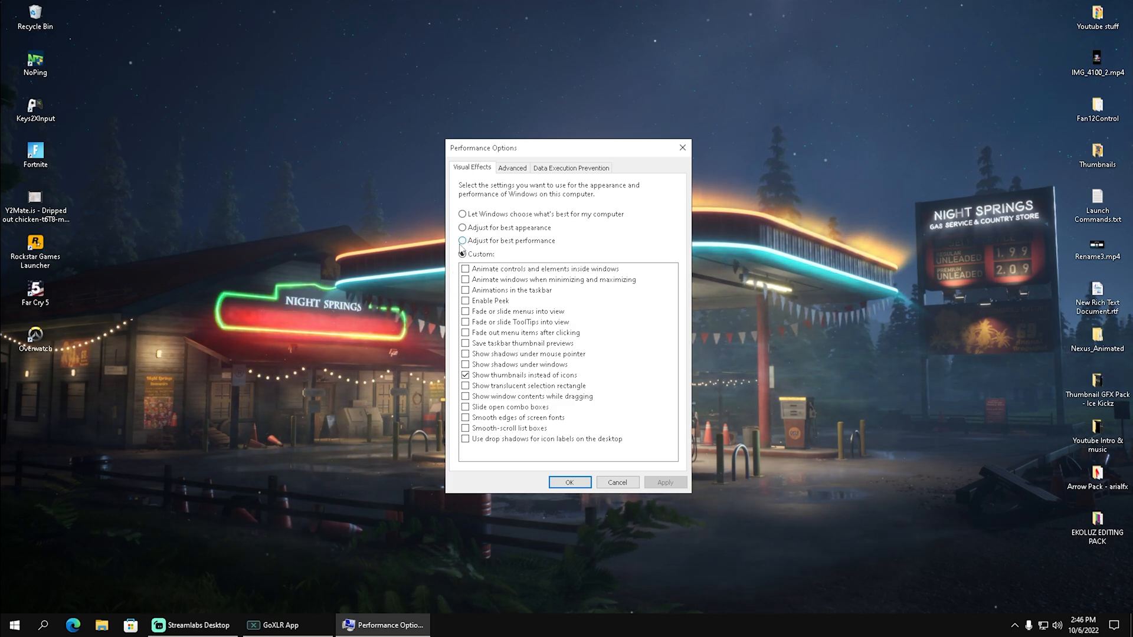
pyautogui.click(463, 240)
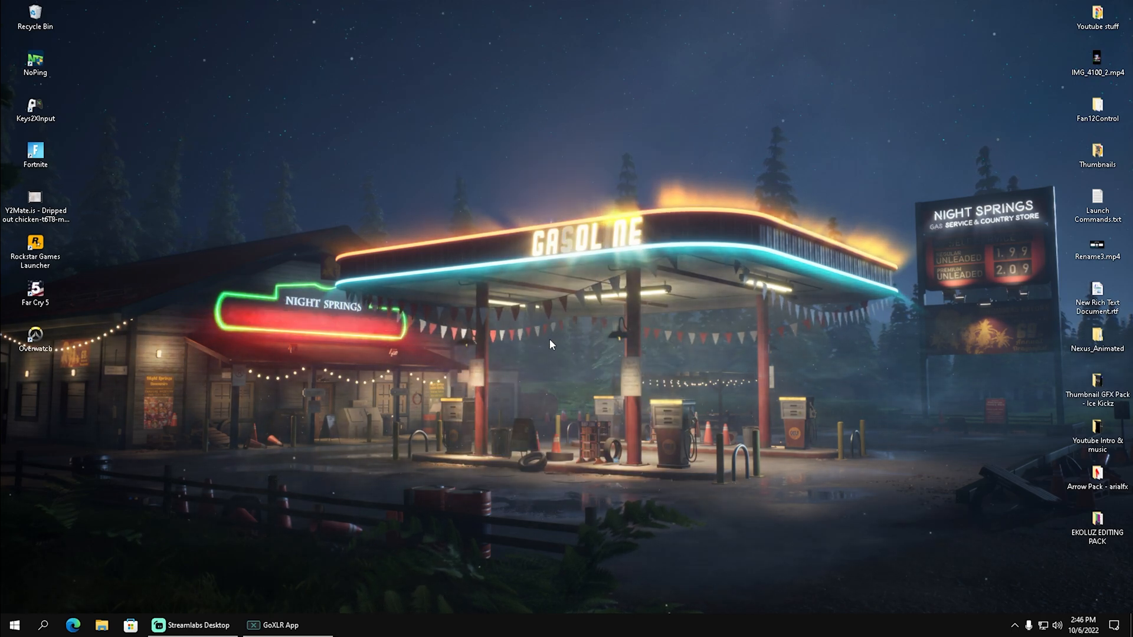
# Step: Search 'startup Apps' and review the startup list, e.g. Steam on, Spotify off
pyautogui.click(14, 625)
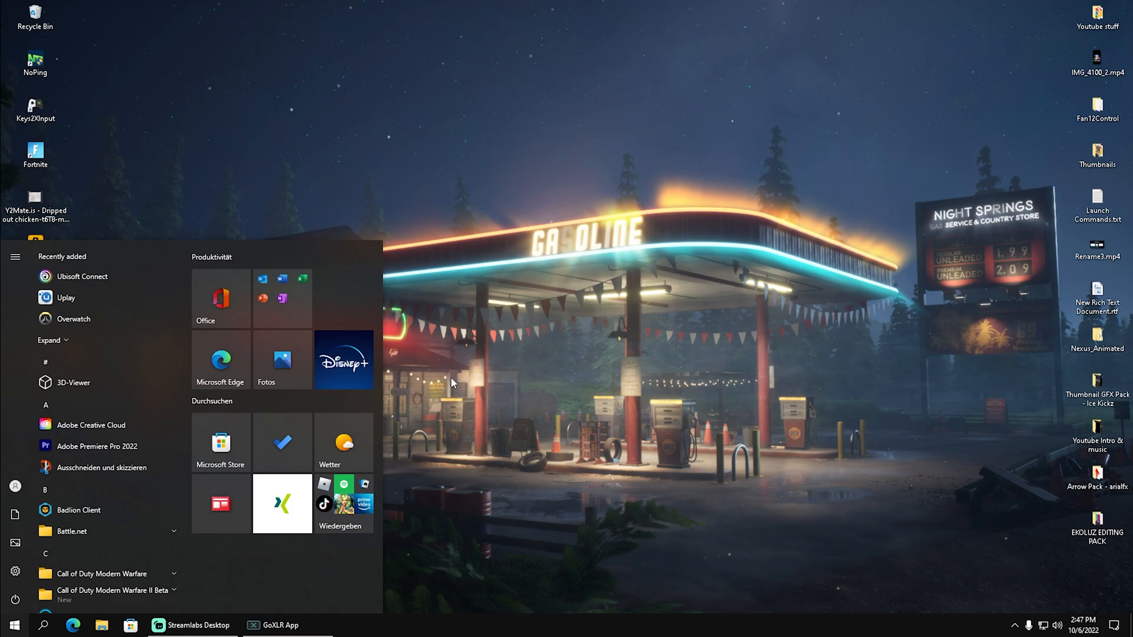
pyautogui.write('startup Apps')
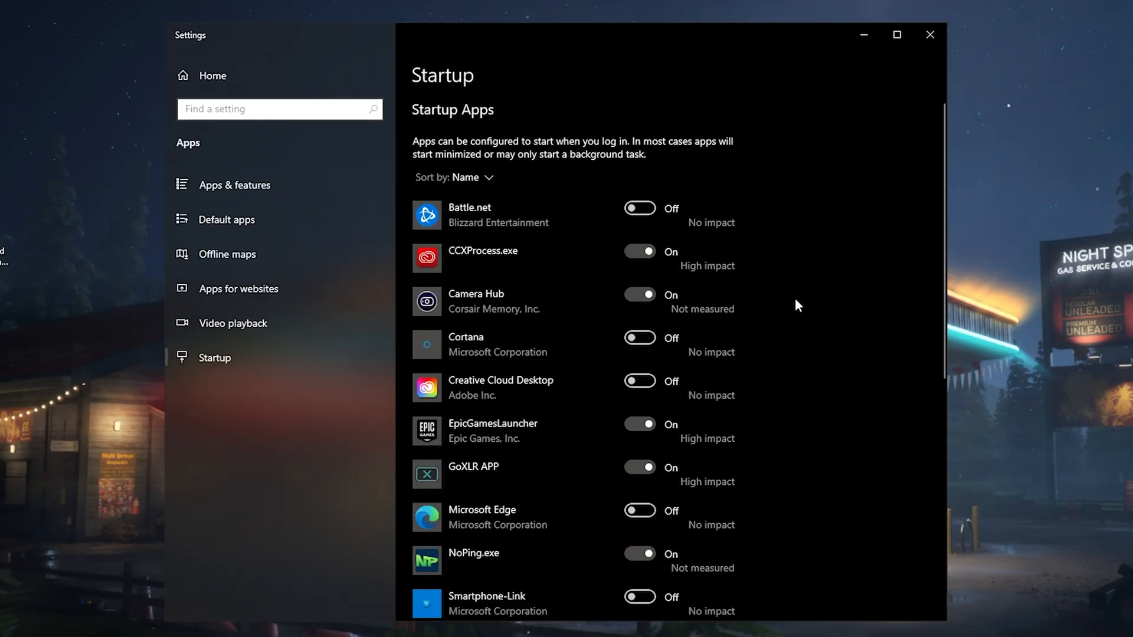
pyautogui.moveTo(667, 379)
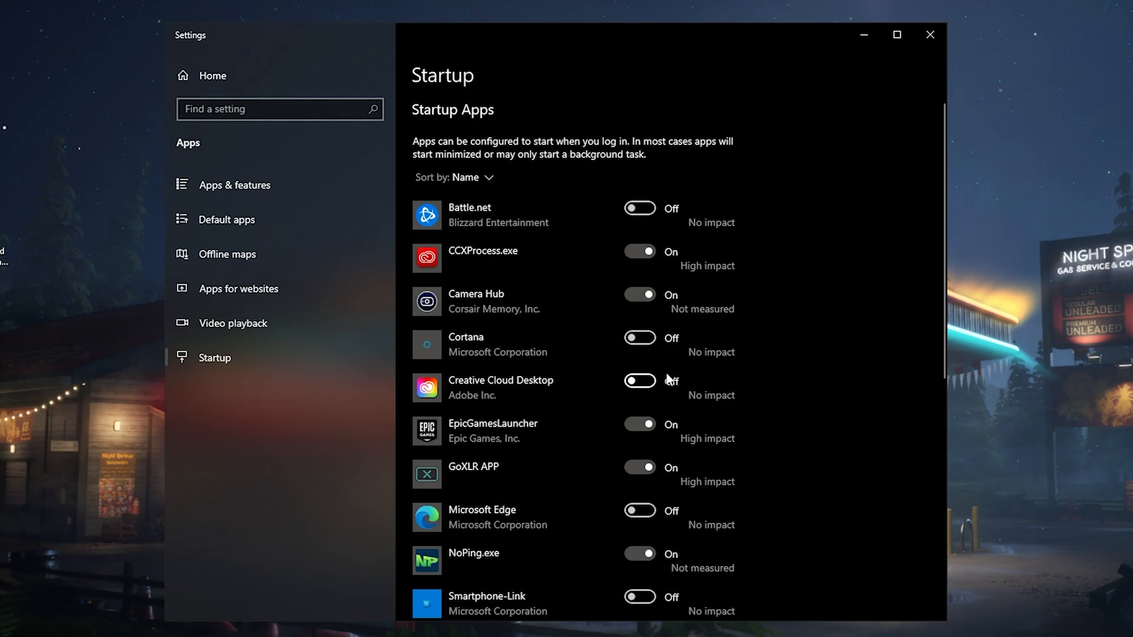
pyautogui.scroll(-3)
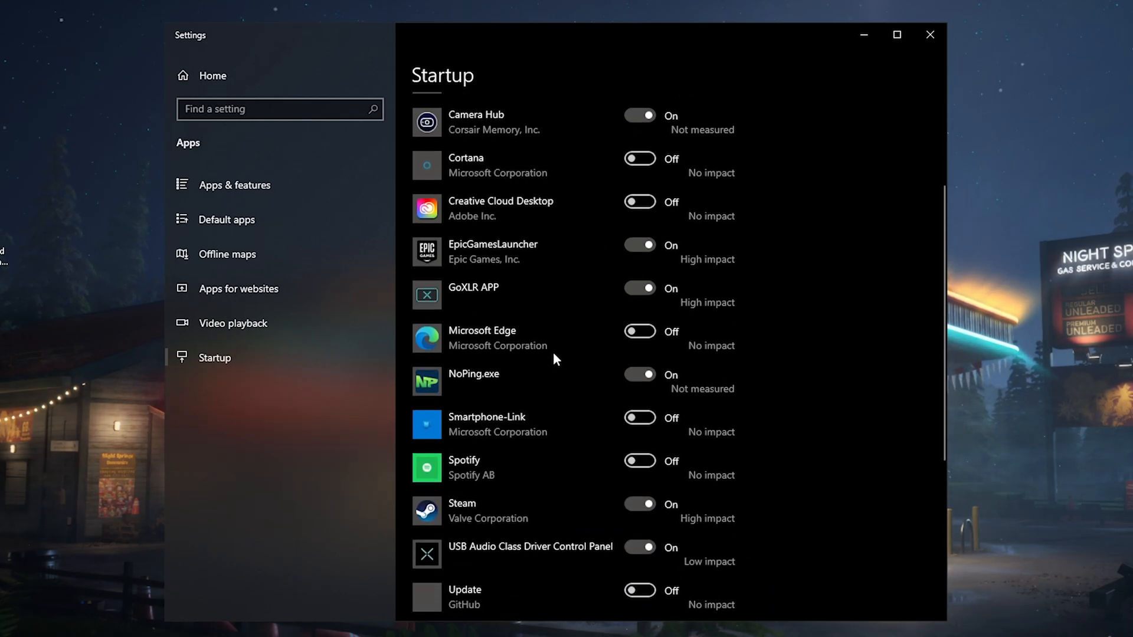
pyautogui.moveTo(546, 284)
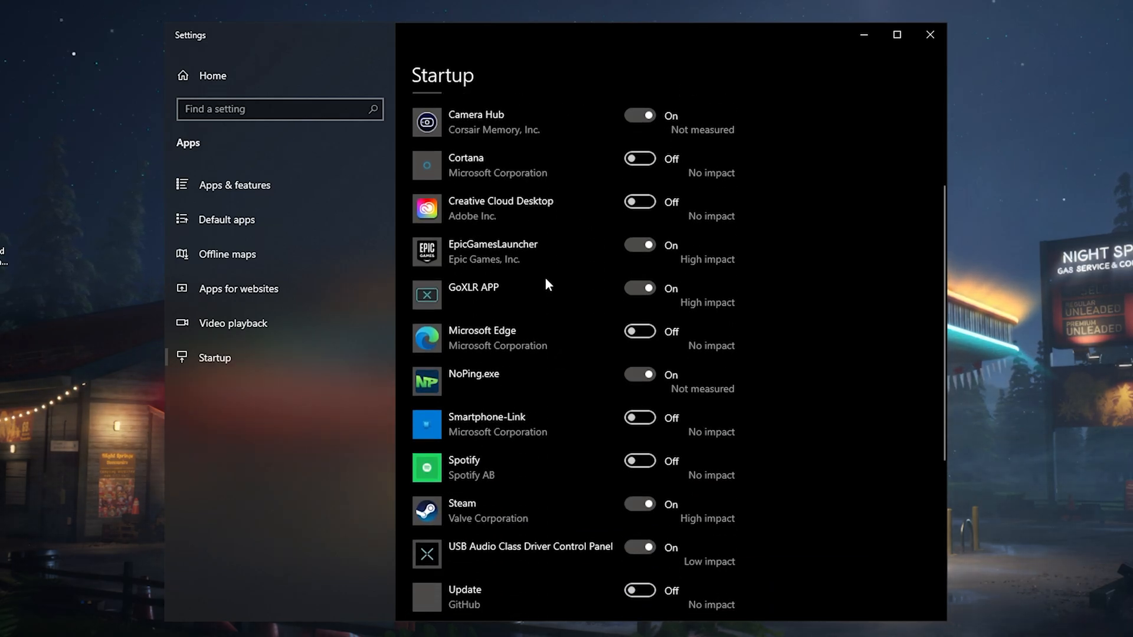
pyautogui.moveTo(496, 207)
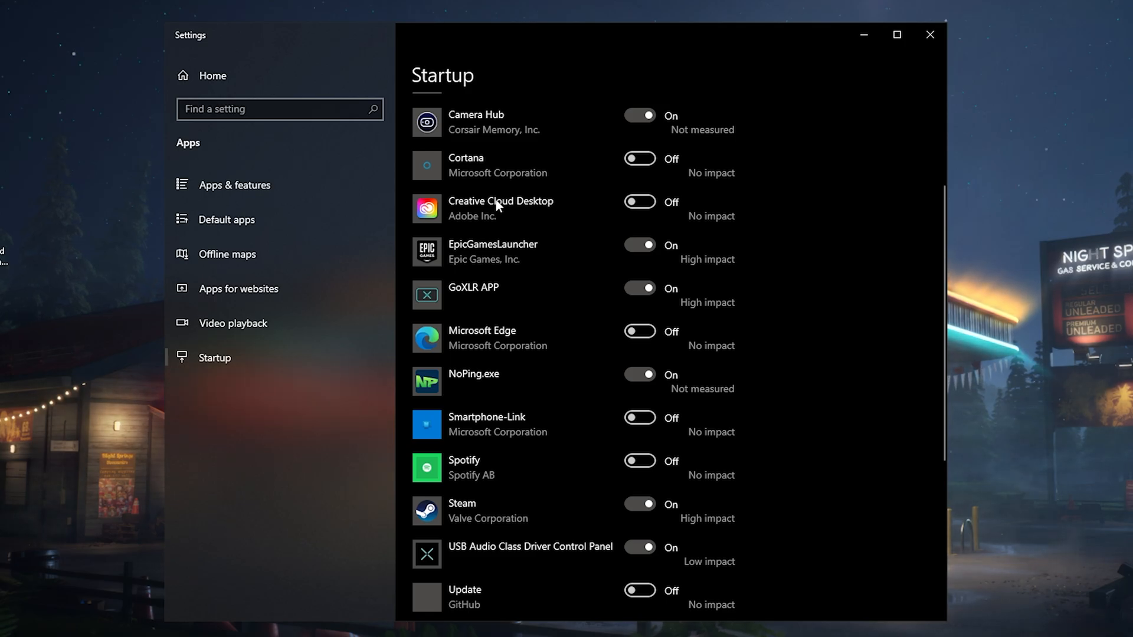
pyautogui.moveTo(455, 211)
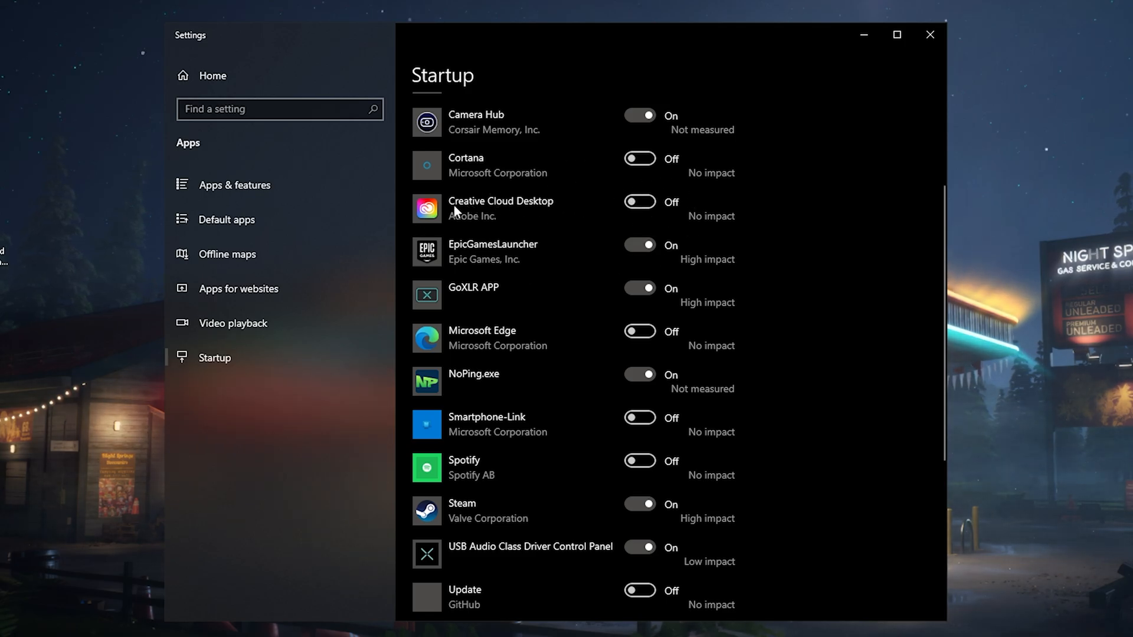
pyautogui.scroll(-3)
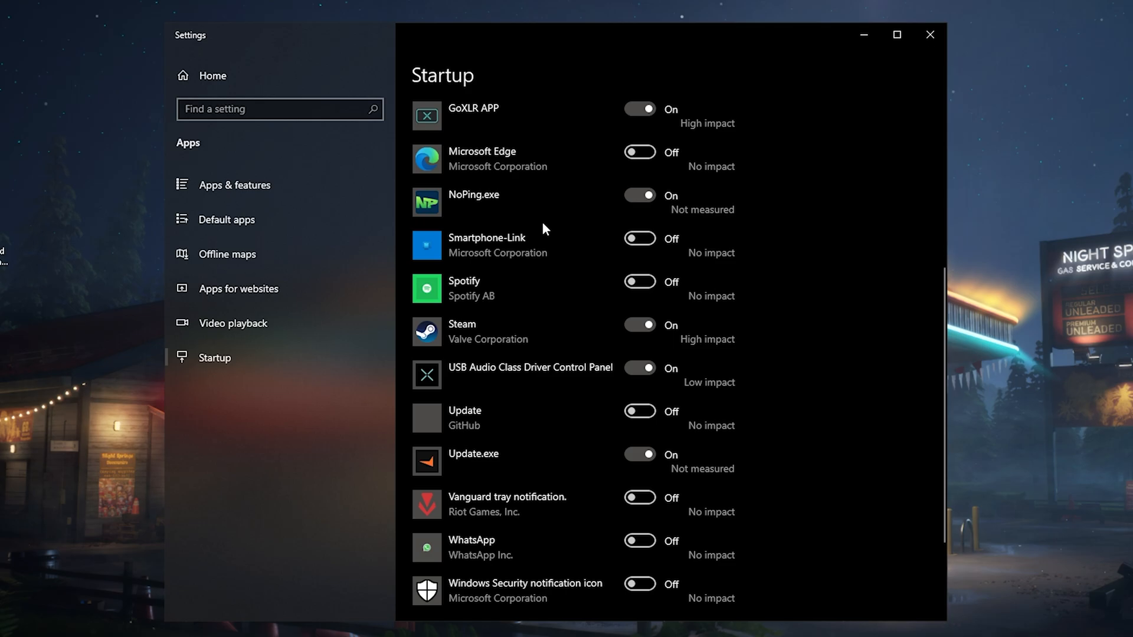
pyautogui.moveTo(504, 196)
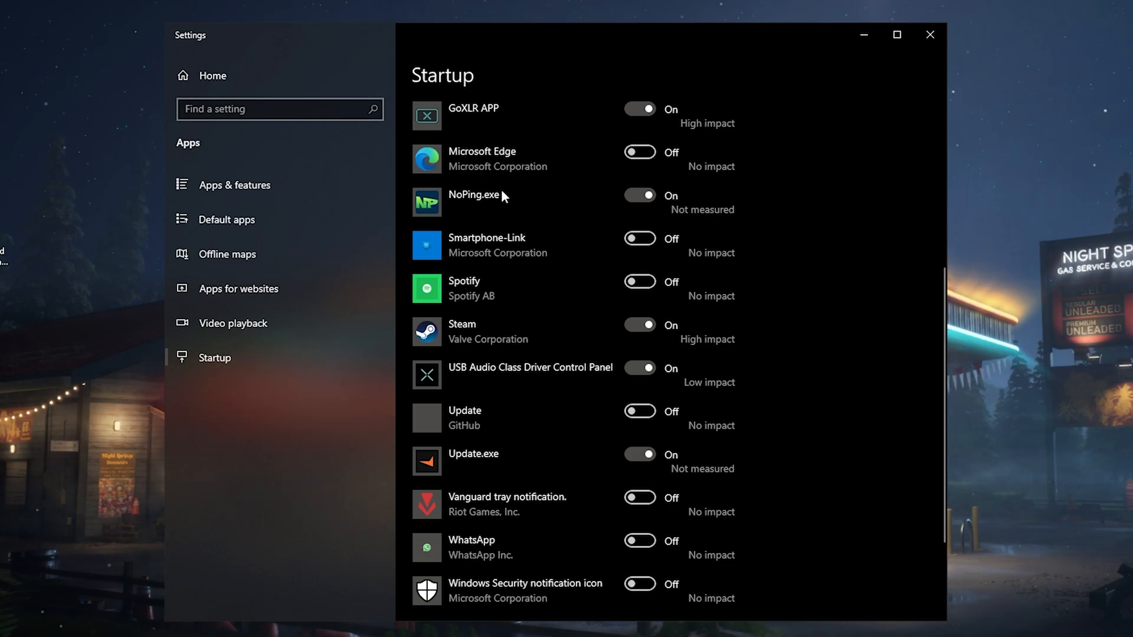
pyautogui.scroll(-3)
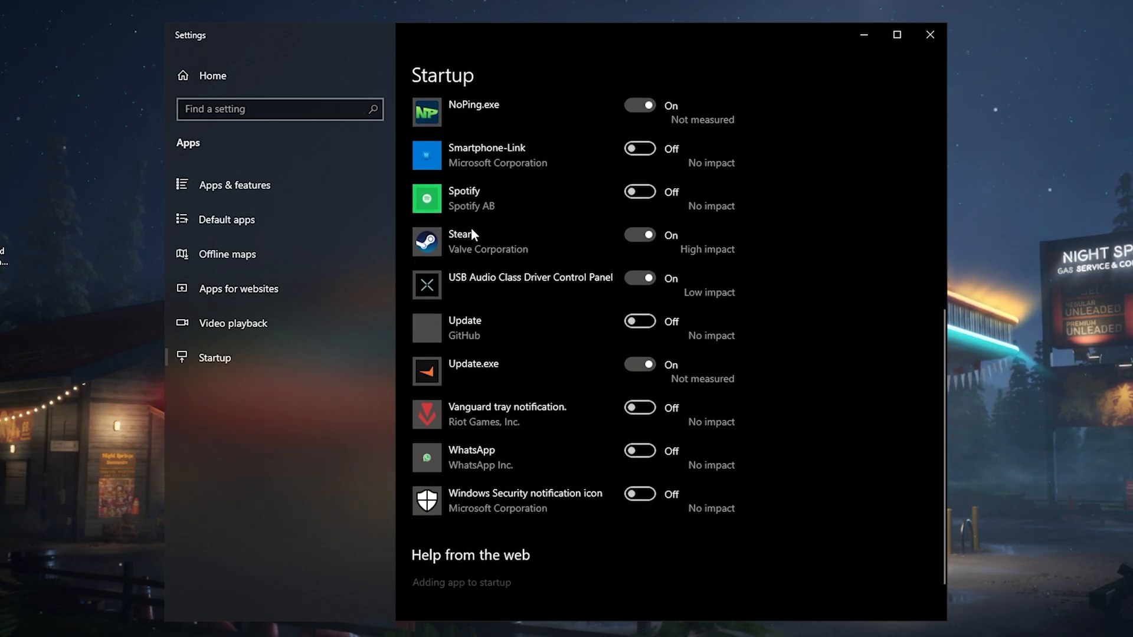
pyautogui.scroll(-3)
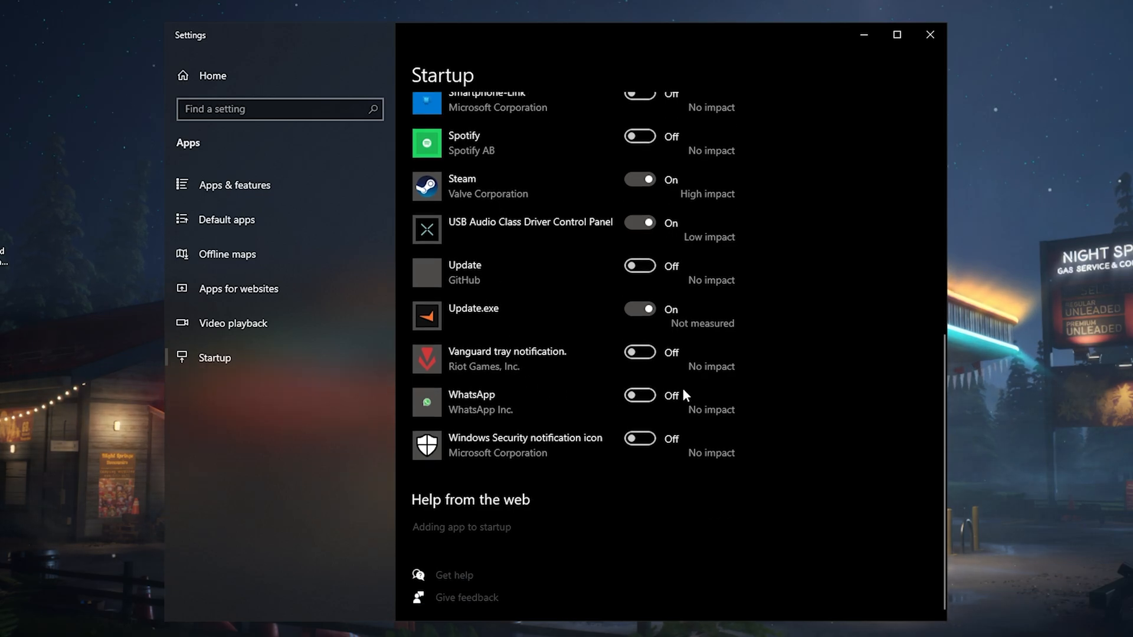
pyautogui.scroll(3)
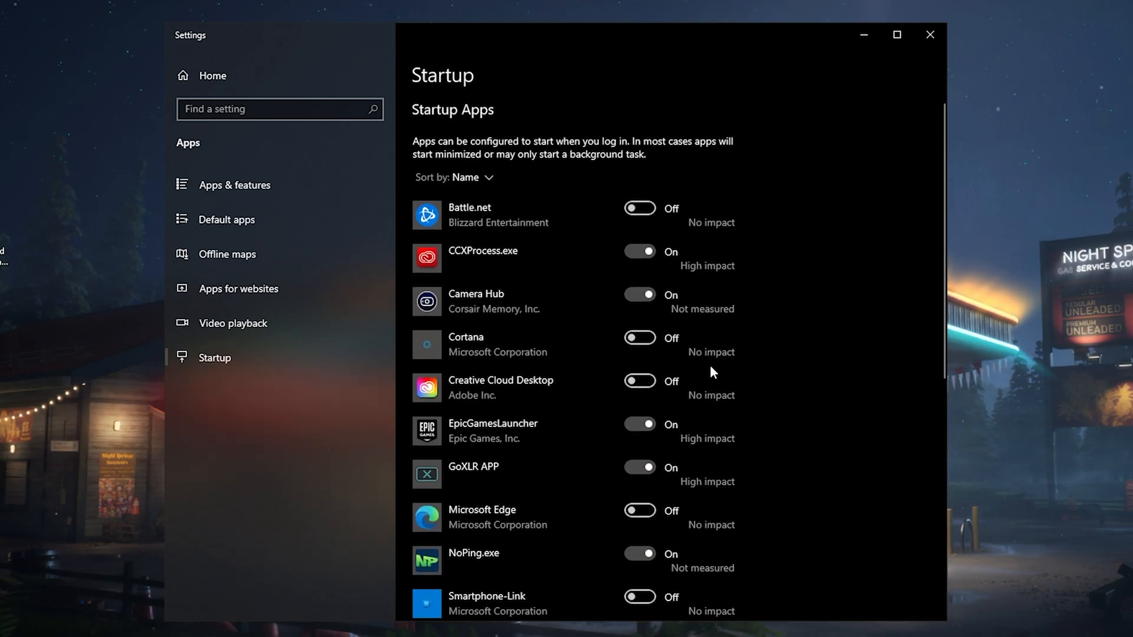
pyautogui.moveTo(810, 282)
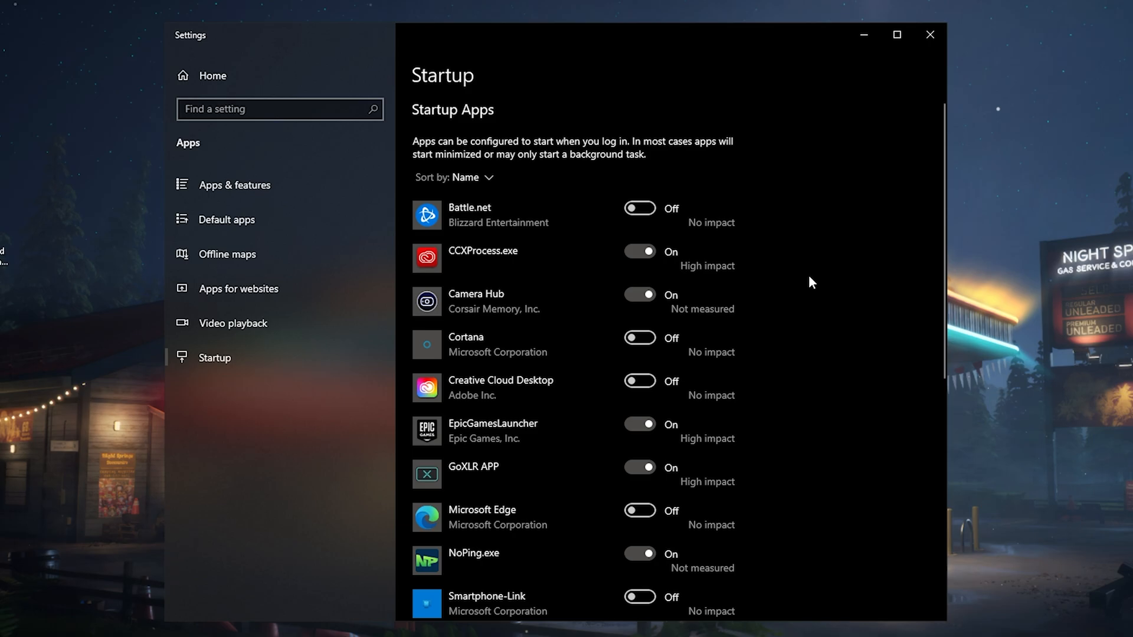
pyautogui.moveTo(514, 231)
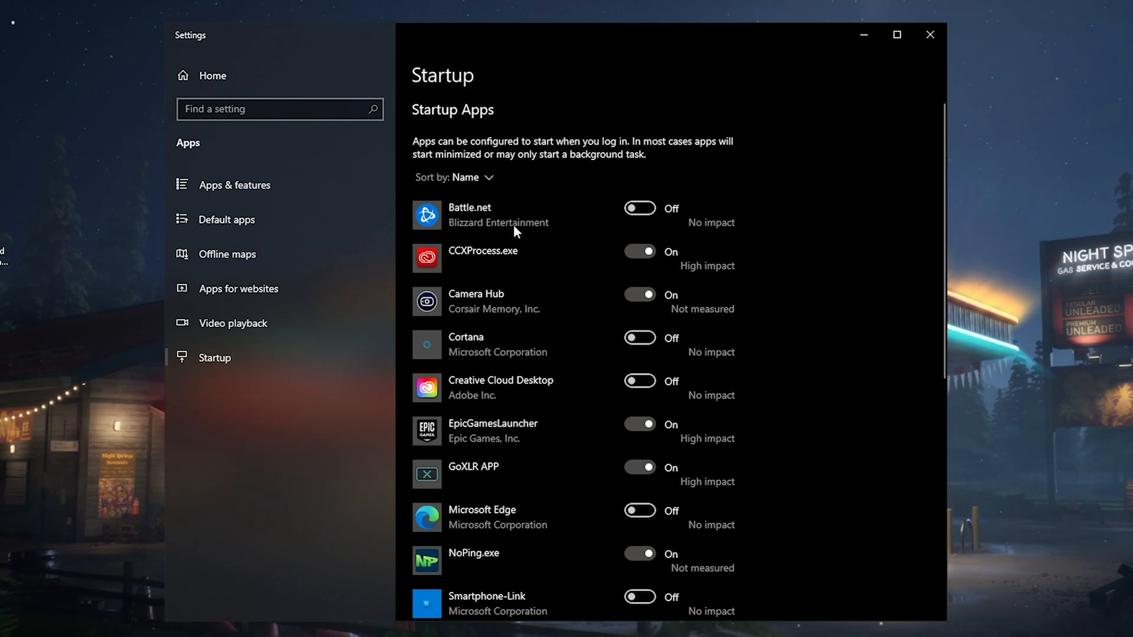
pyautogui.moveTo(497, 244)
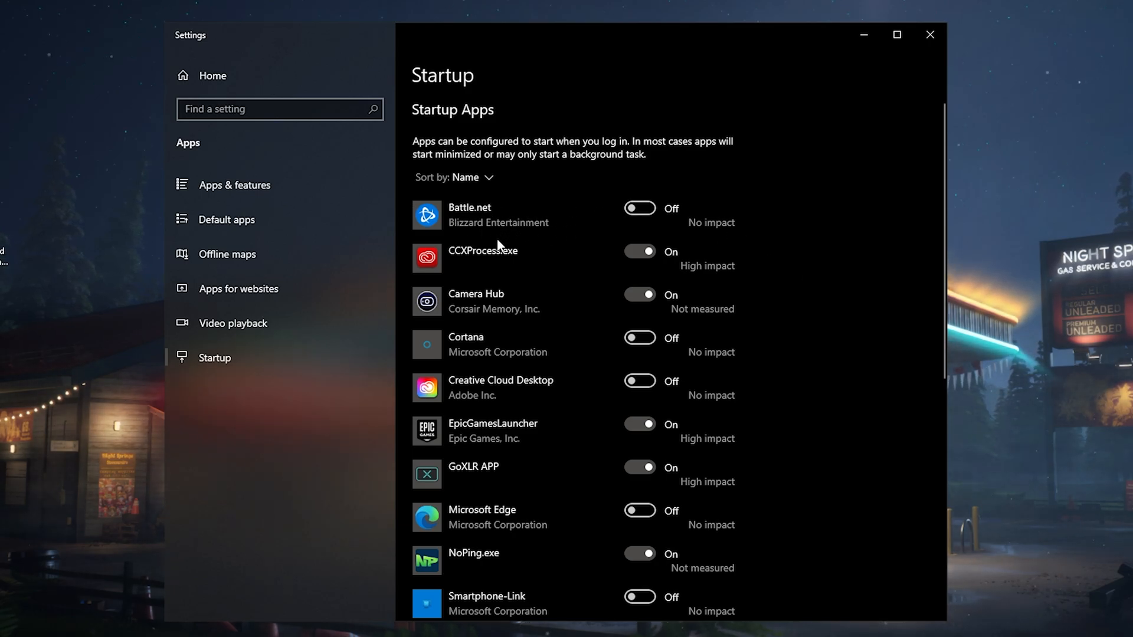
pyautogui.moveTo(548, 242)
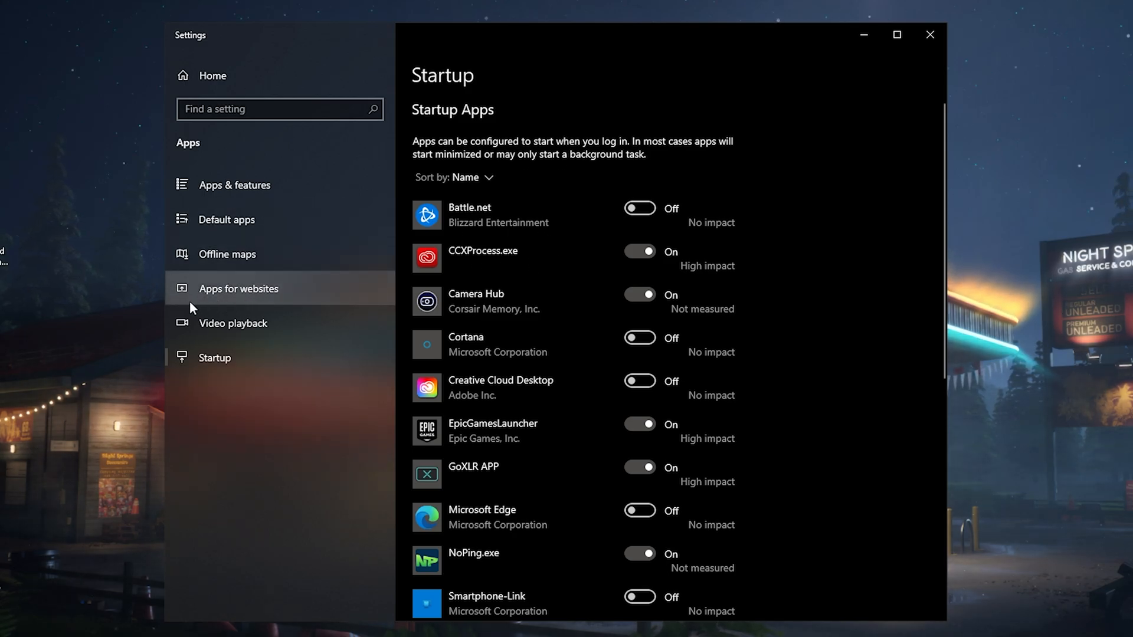
# Step: Turn off both Karten associations and XING under Apps for websites
pyautogui.click(238, 288)
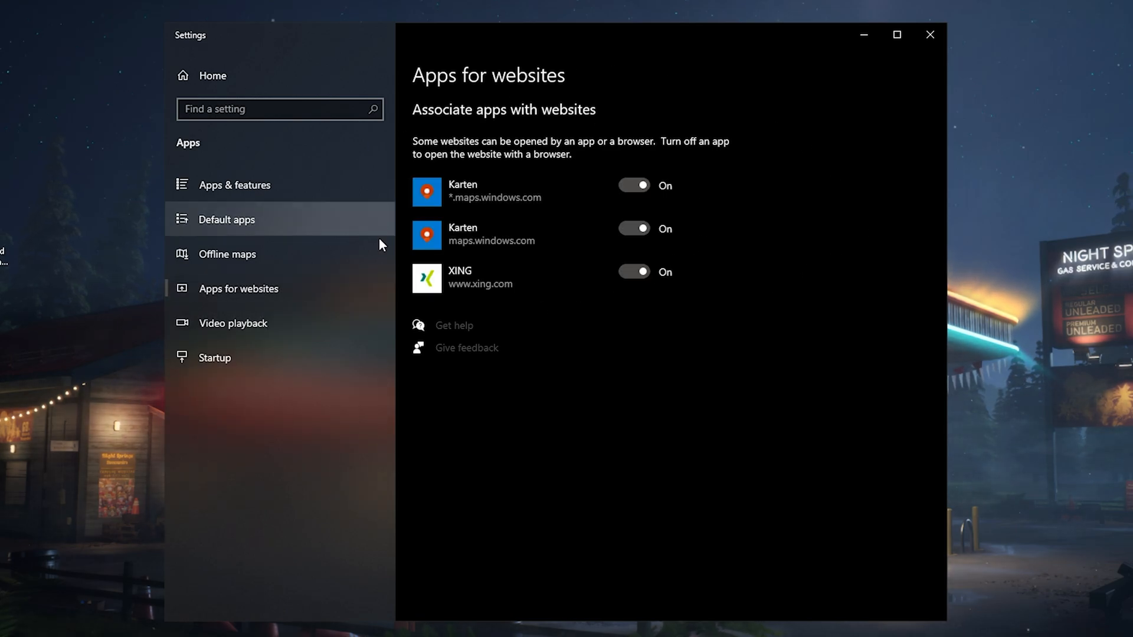
pyautogui.moveTo(540, 193)
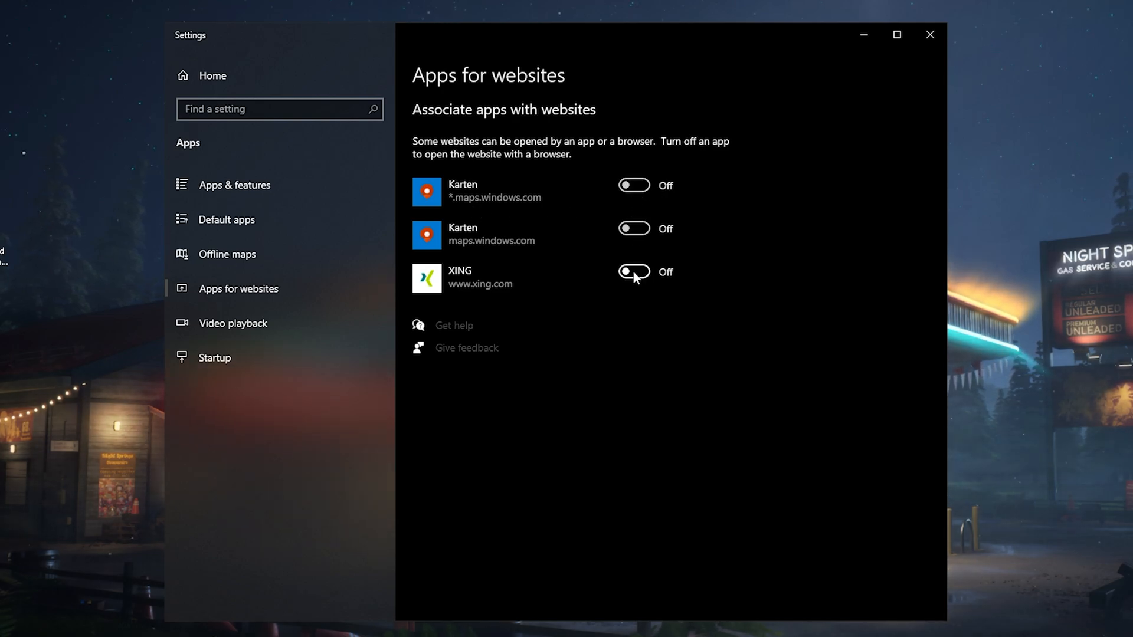
pyautogui.moveTo(450, 242)
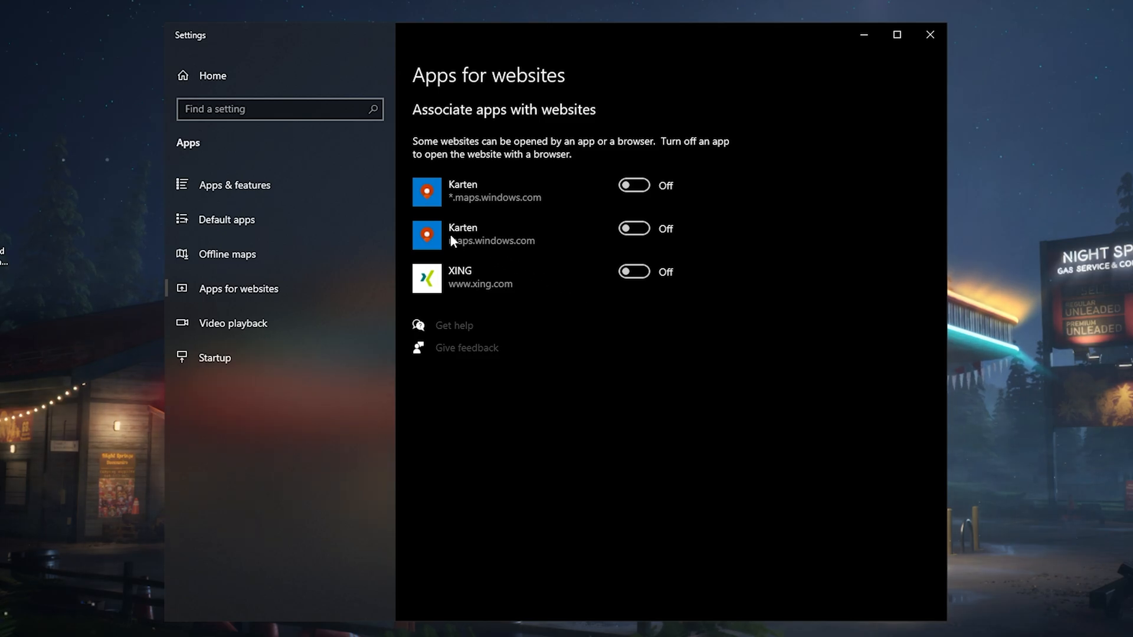
pyautogui.click(235, 185)
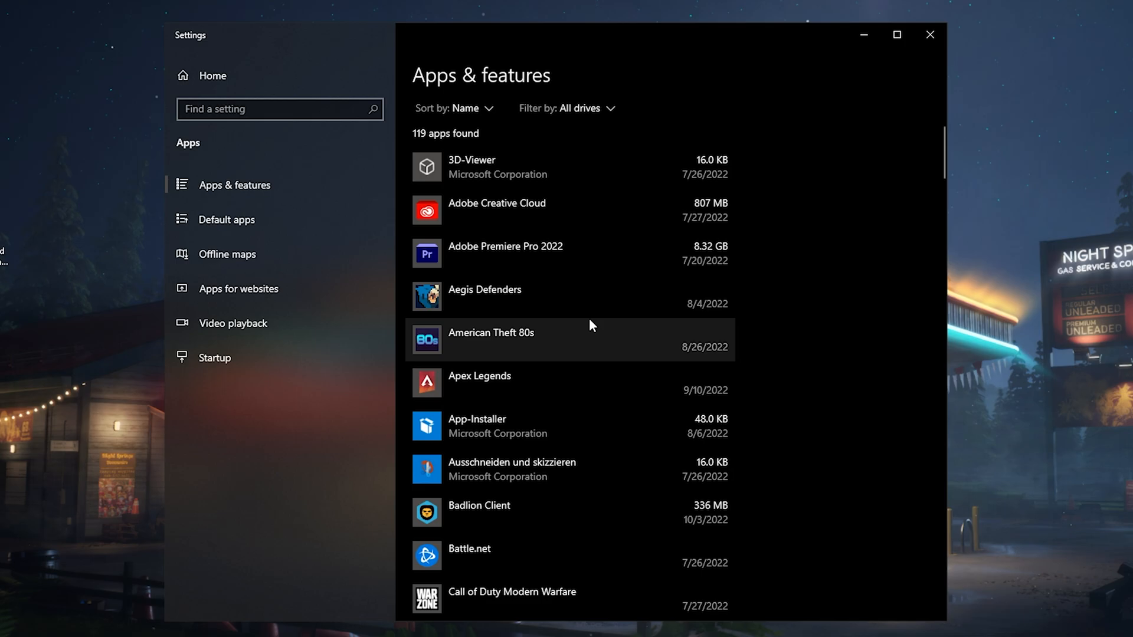
# Step: Scroll the Apps & features list to Disney+ and uninstall it
pyautogui.scroll(-3)
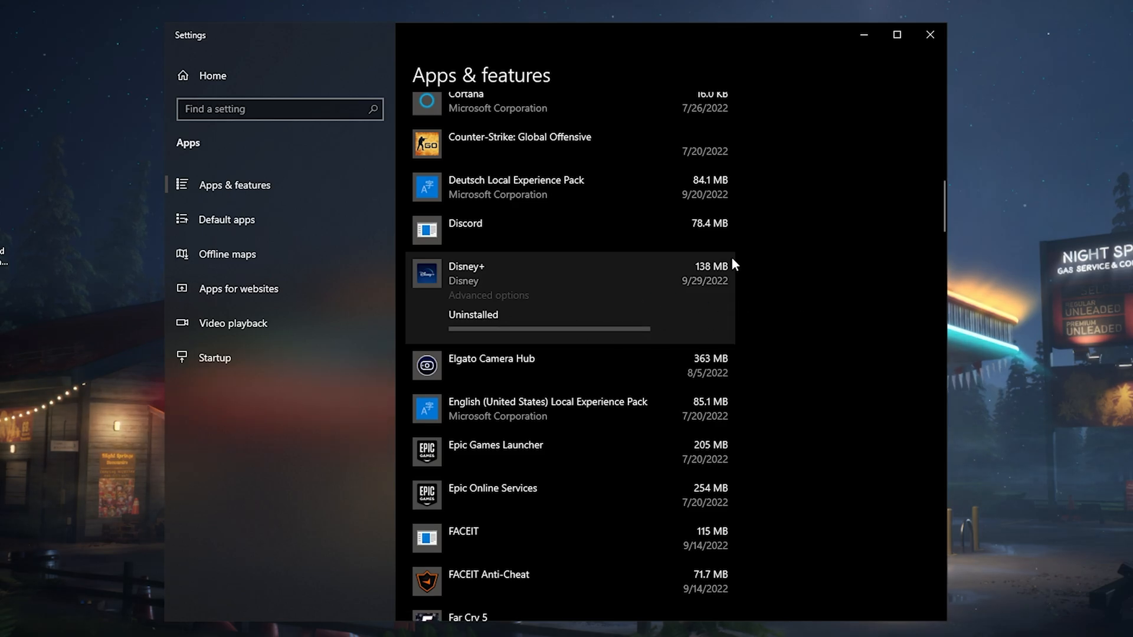
pyautogui.scroll(-3)
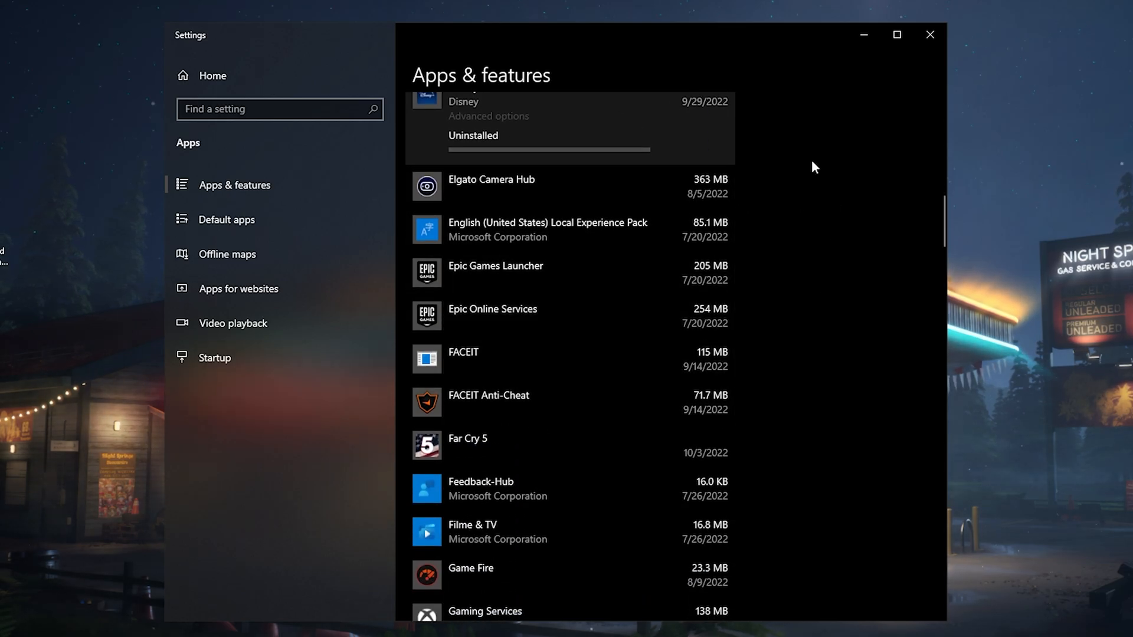
pyautogui.scroll(-3)
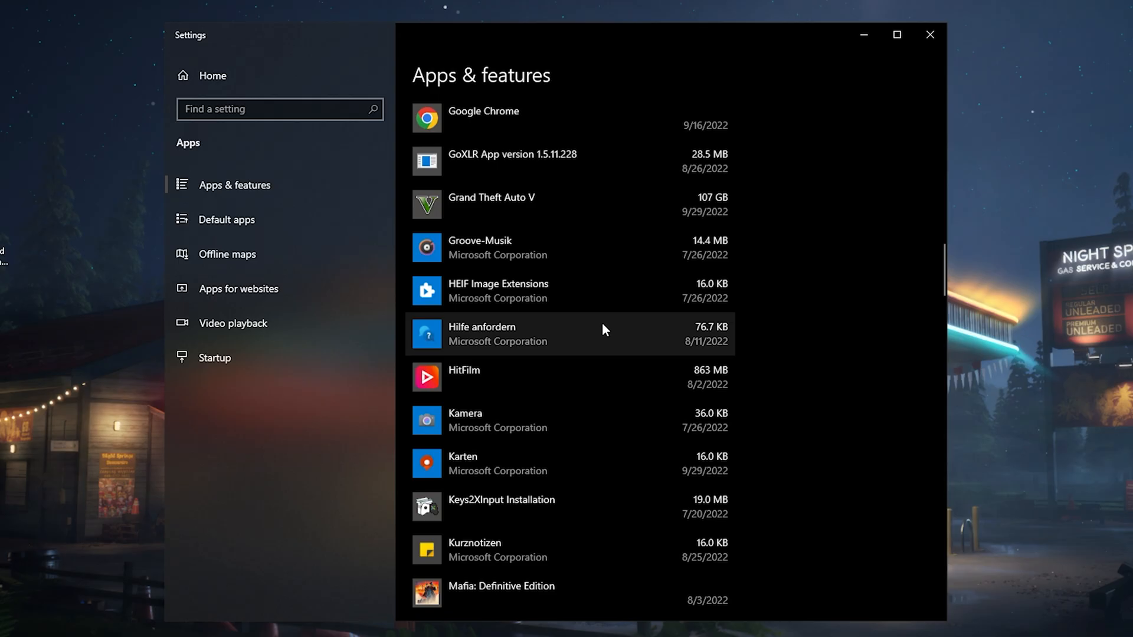
# Step: Search 'tempo' to reach Storage, showing 39.7 GB of temporary files on C:
pyautogui.click(14, 626)
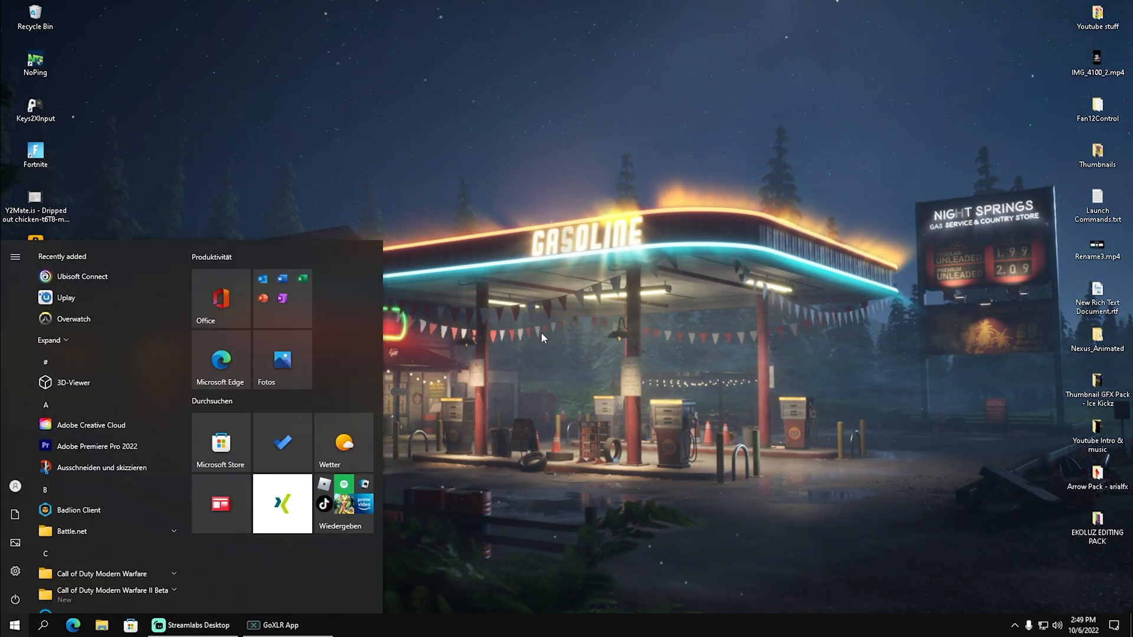
pyautogui.write('tempo')
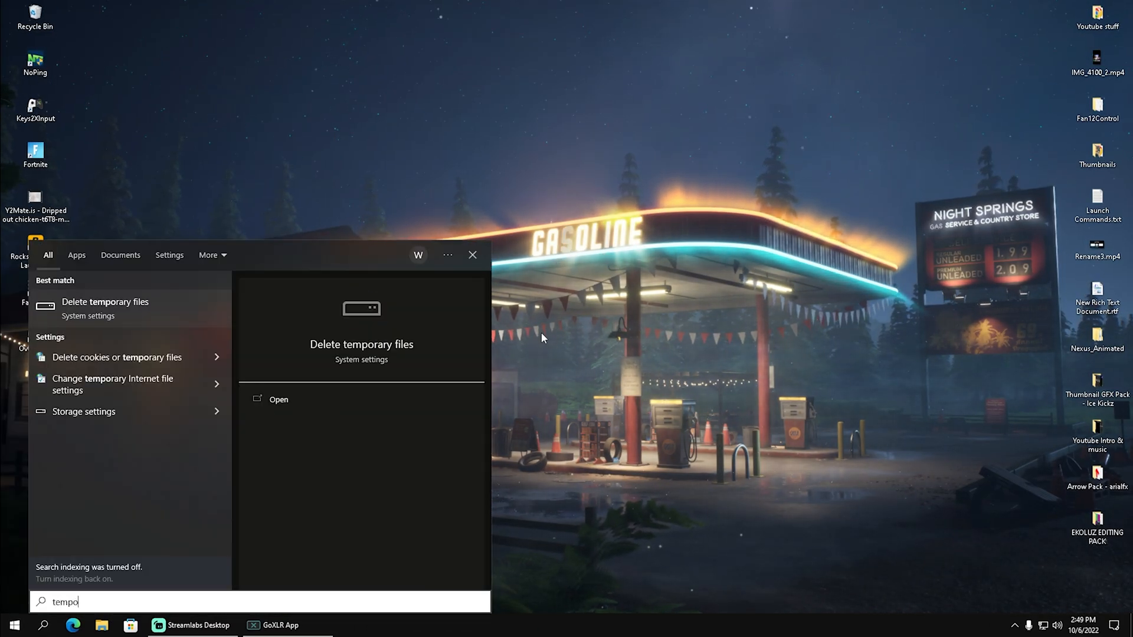
pyautogui.moveTo(111, 317)
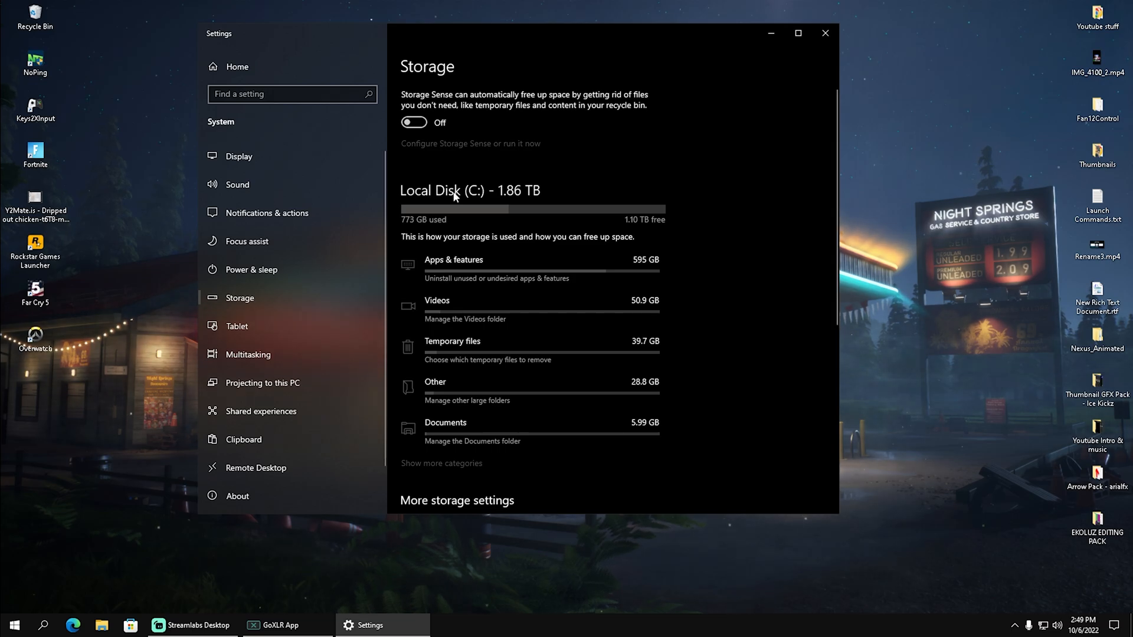
pyautogui.scroll(-3)
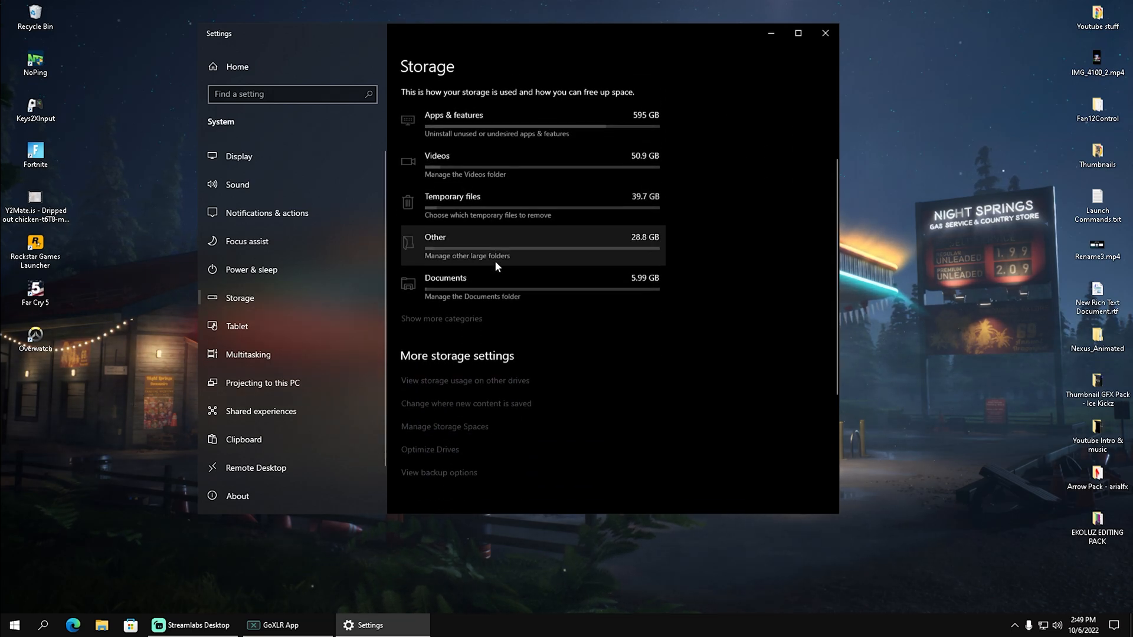
pyautogui.scroll(3)
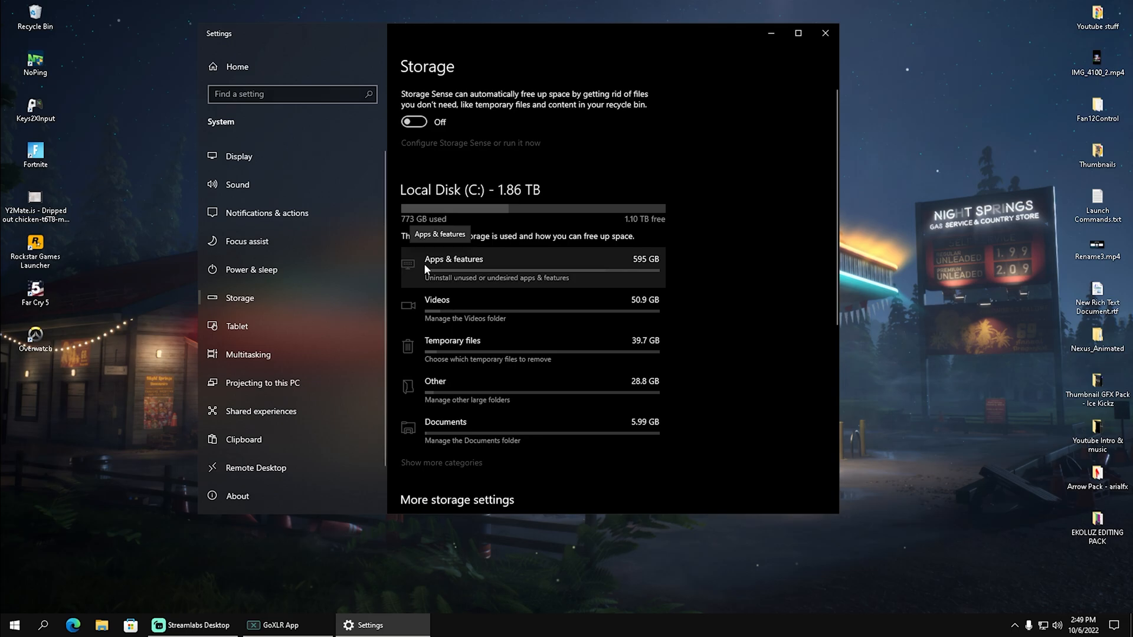
pyautogui.moveTo(494, 360)
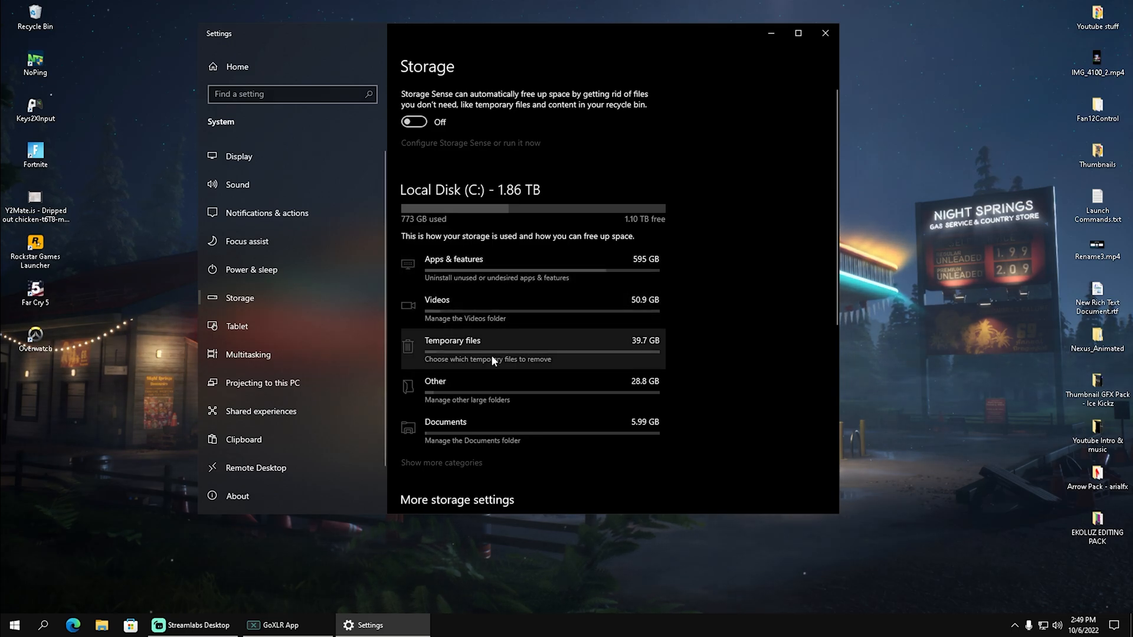
# Step: Check Recycle Bin, update cleanup and cache categories, leaving Downloads unchecked (25.7 GB)
pyautogui.click(452, 340)
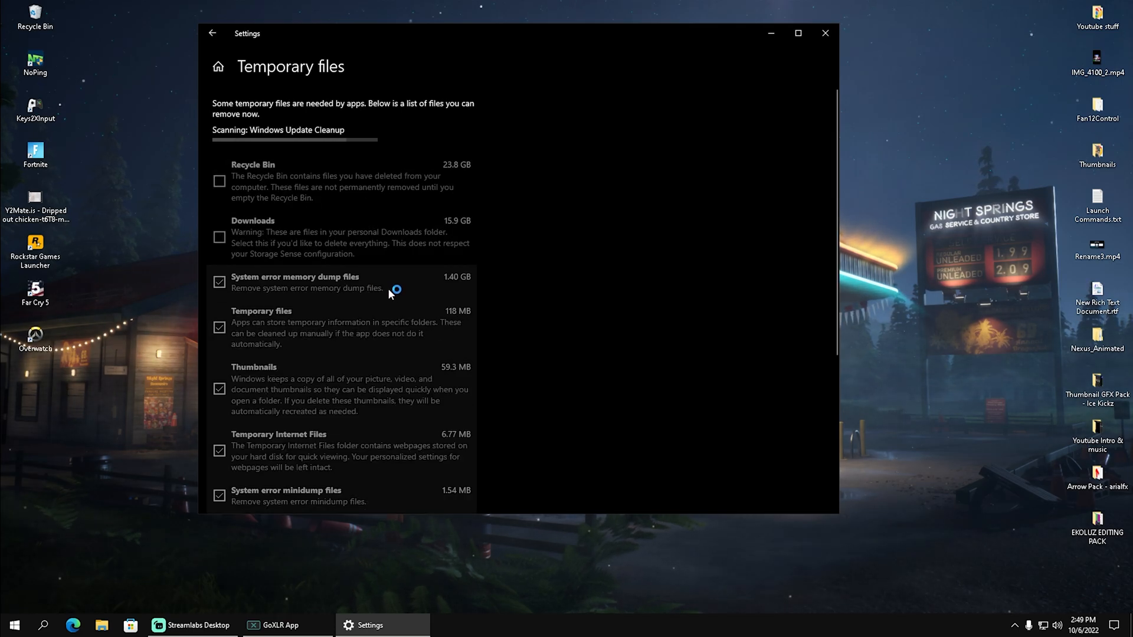
pyautogui.moveTo(463, 229)
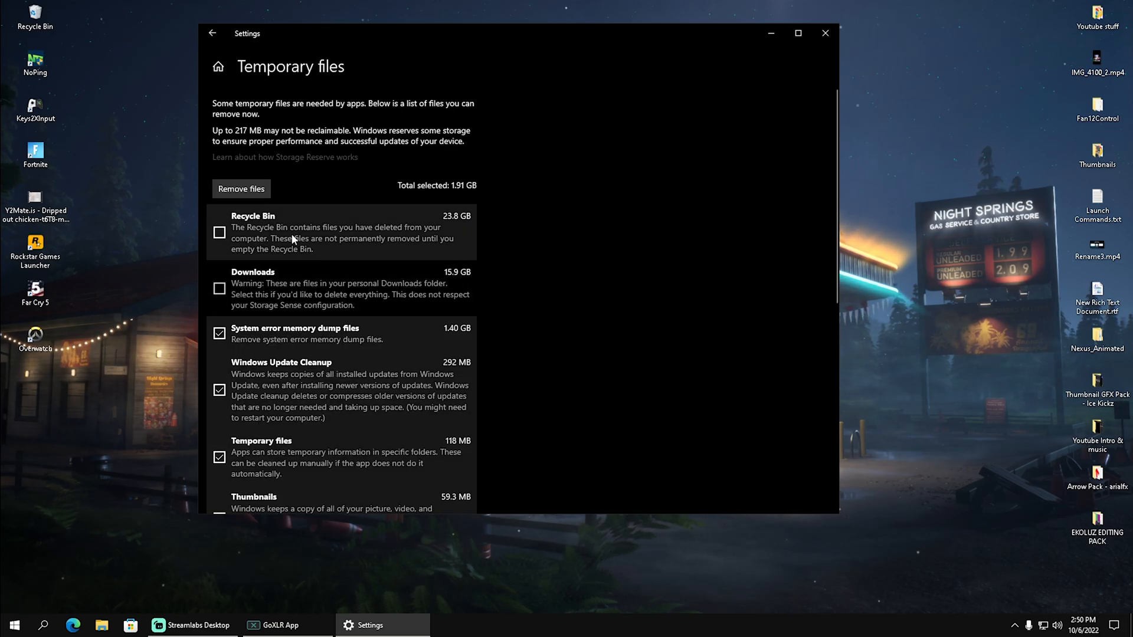
pyautogui.moveTo(255, 229)
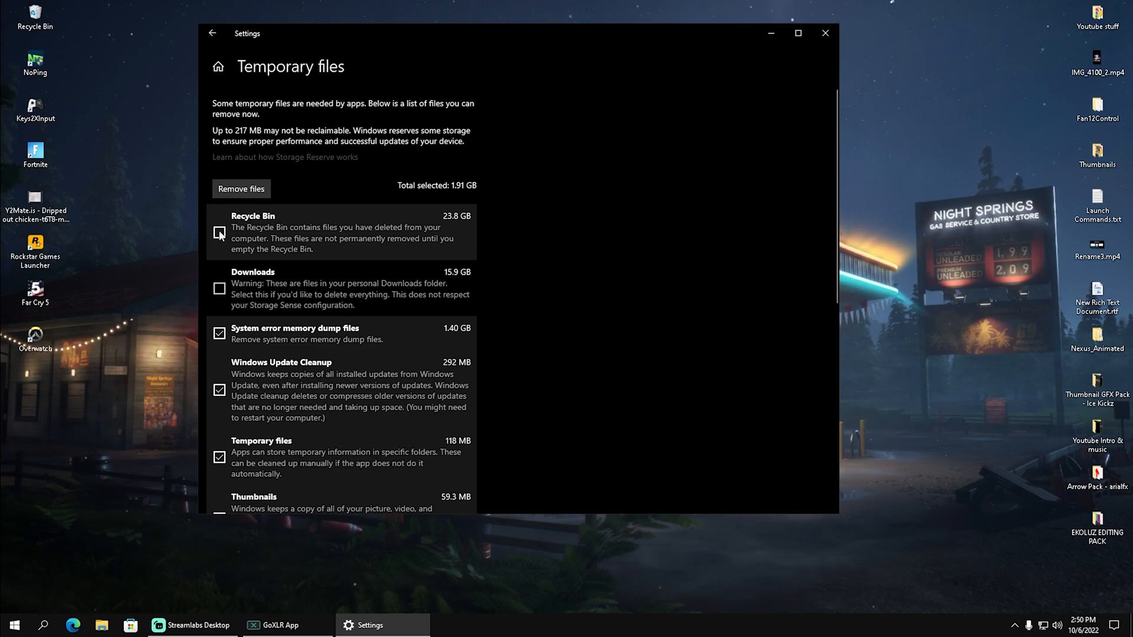
pyautogui.click(219, 232)
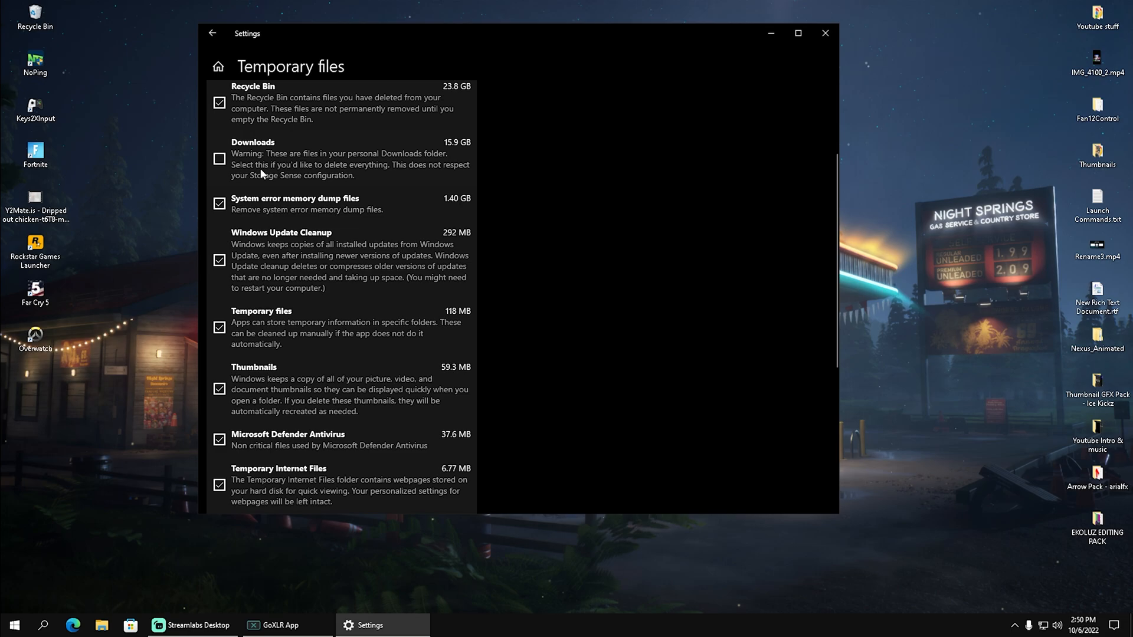
pyautogui.scroll(-3)
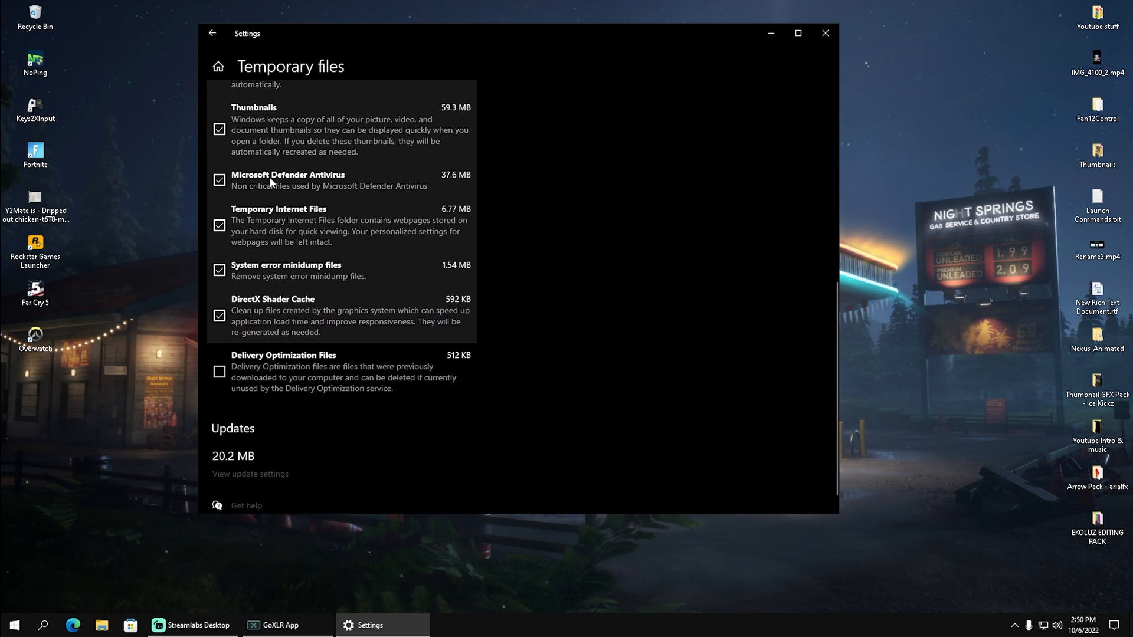
pyautogui.scroll(3)
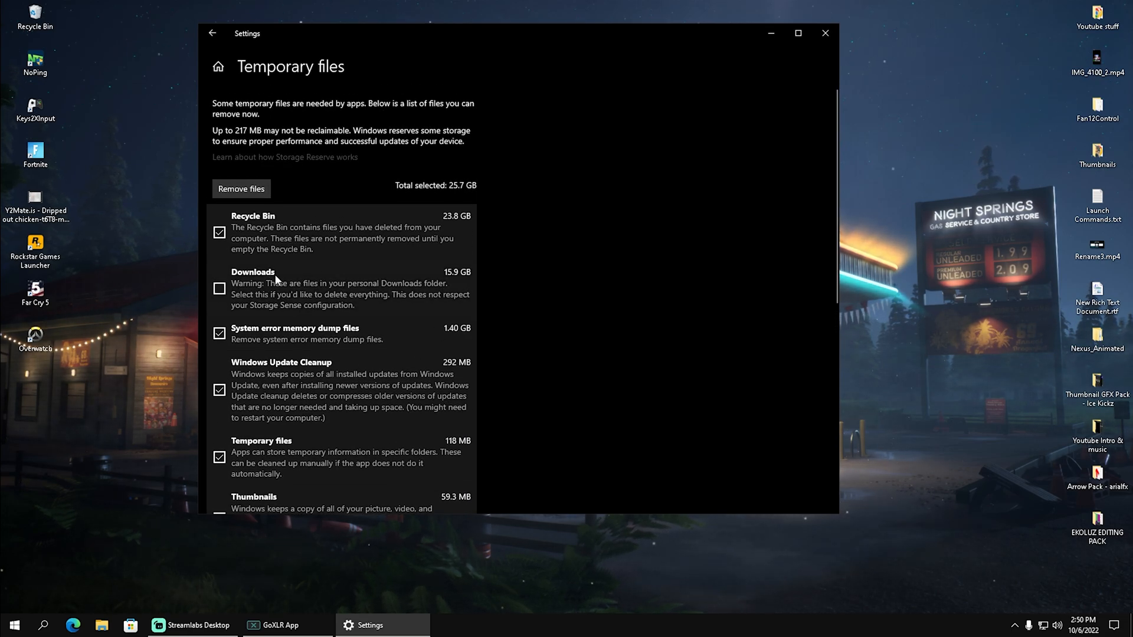
pyautogui.scroll(-3)
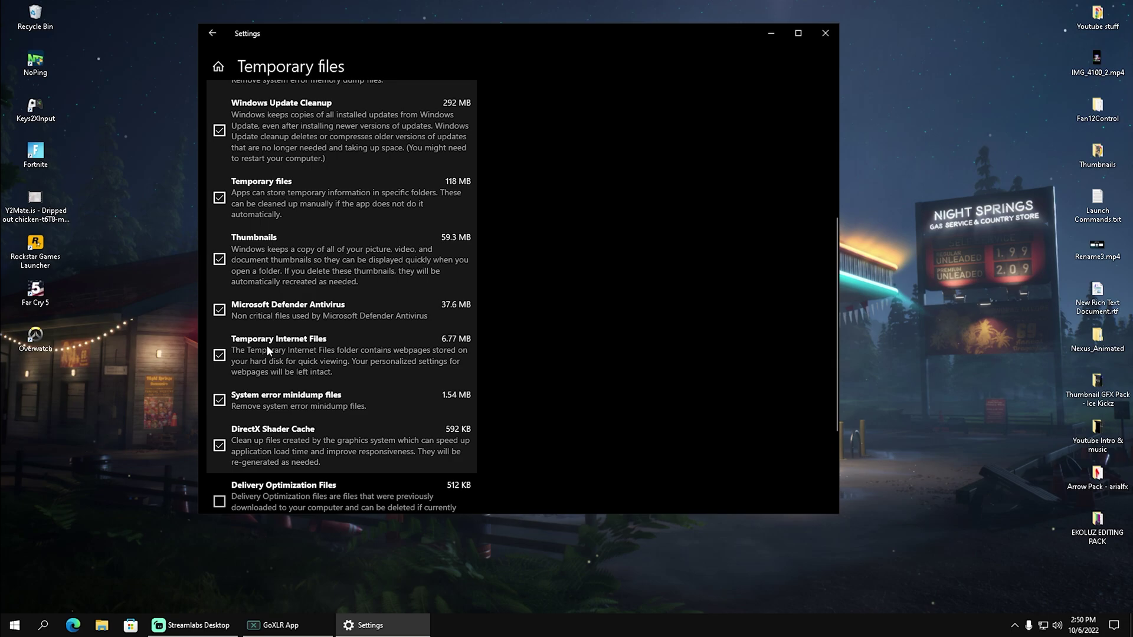
pyautogui.moveTo(282, 396)
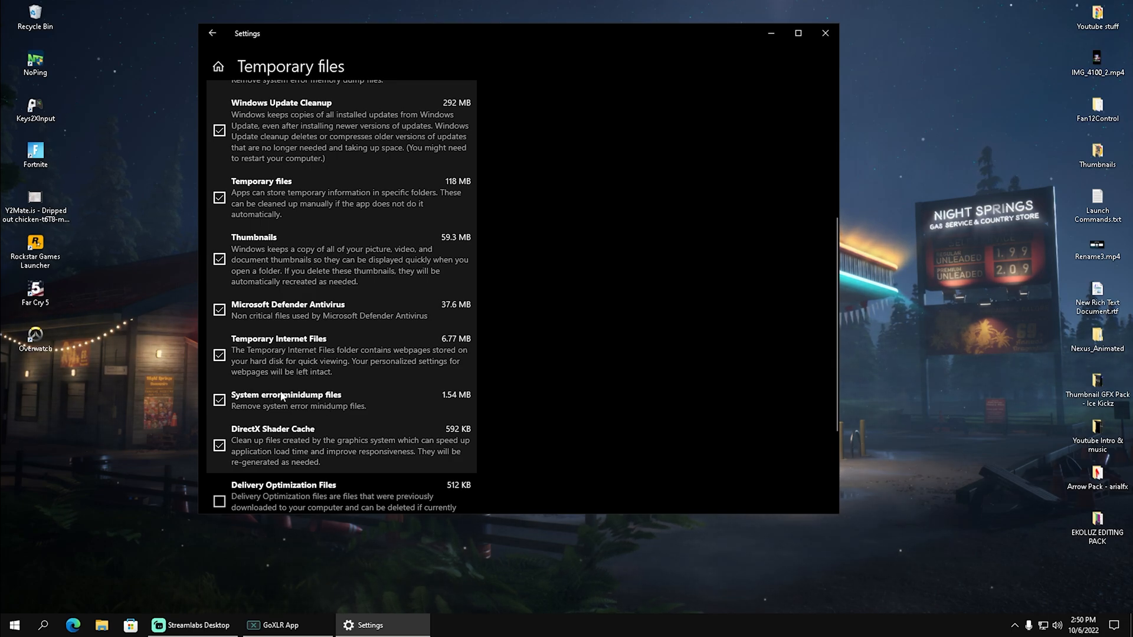
pyautogui.scroll(-3)
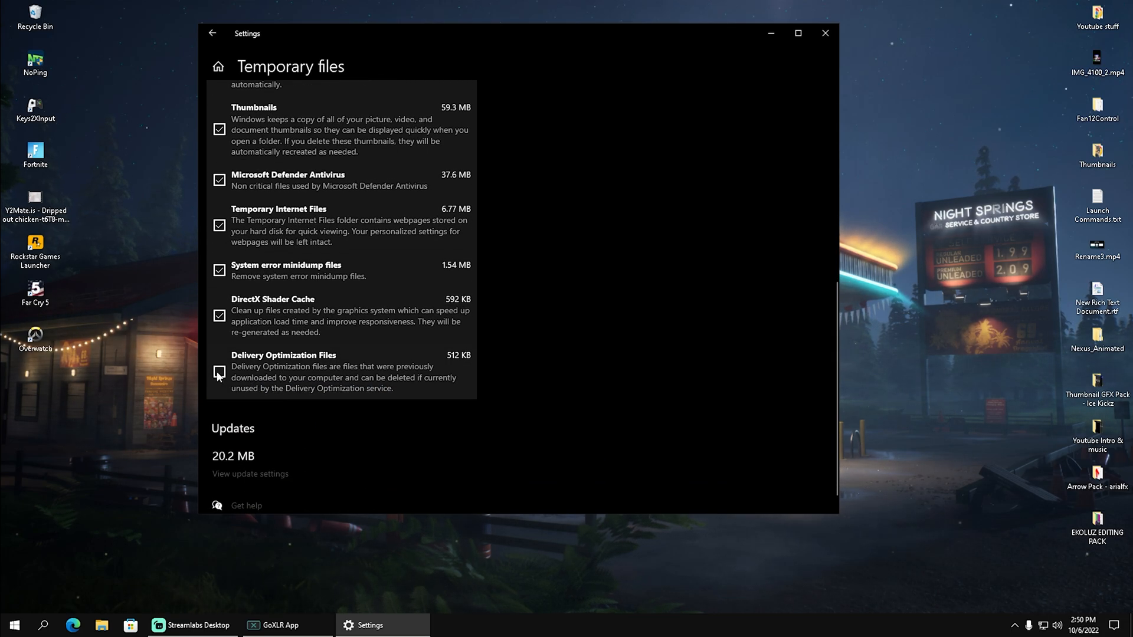
pyautogui.scroll(3)
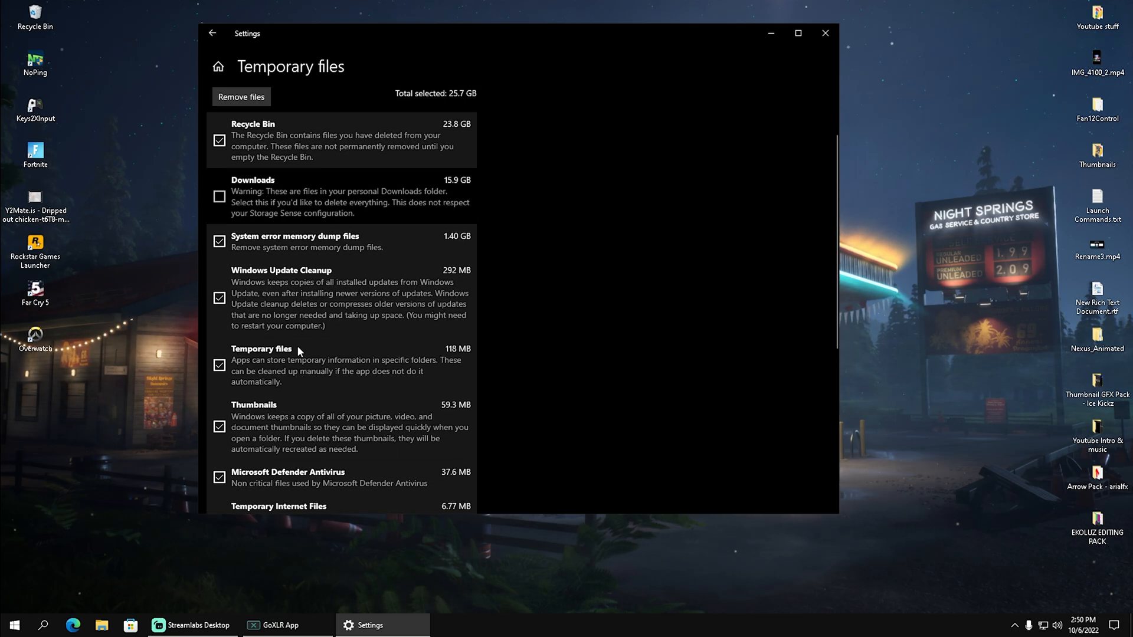
pyautogui.click(241, 97)
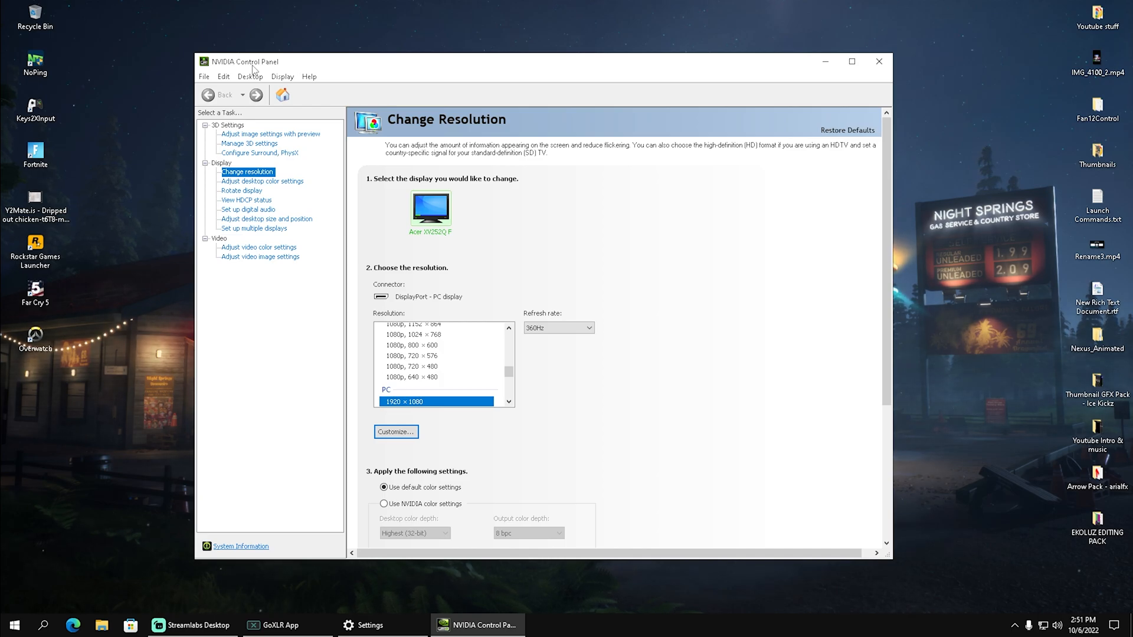
pyautogui.moveTo(678, 287)
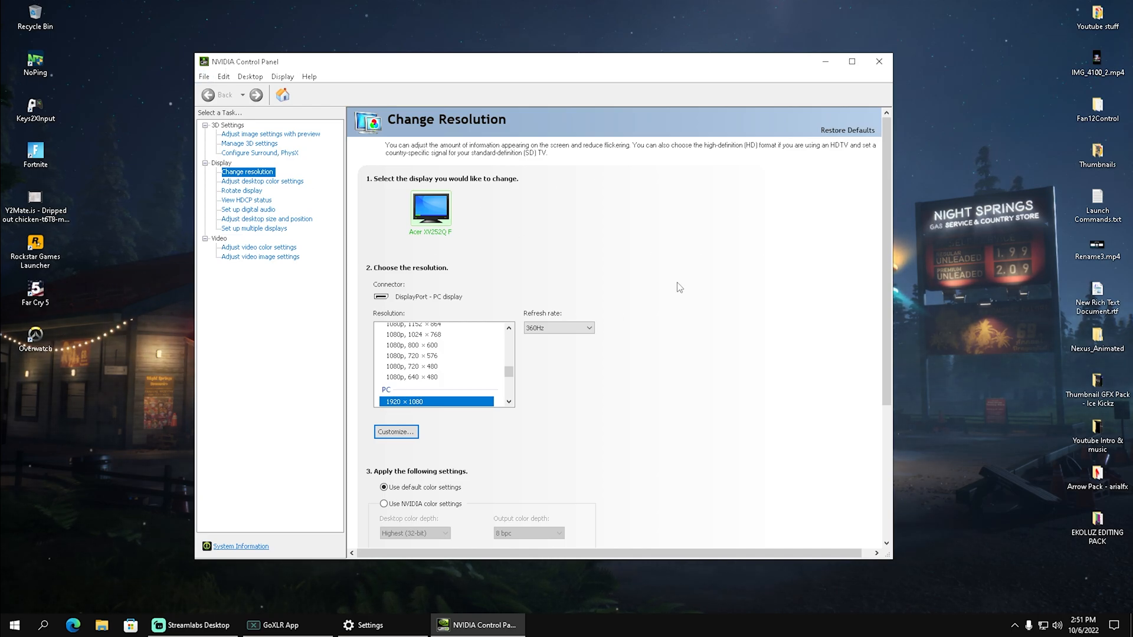
pyautogui.moveTo(234, 148)
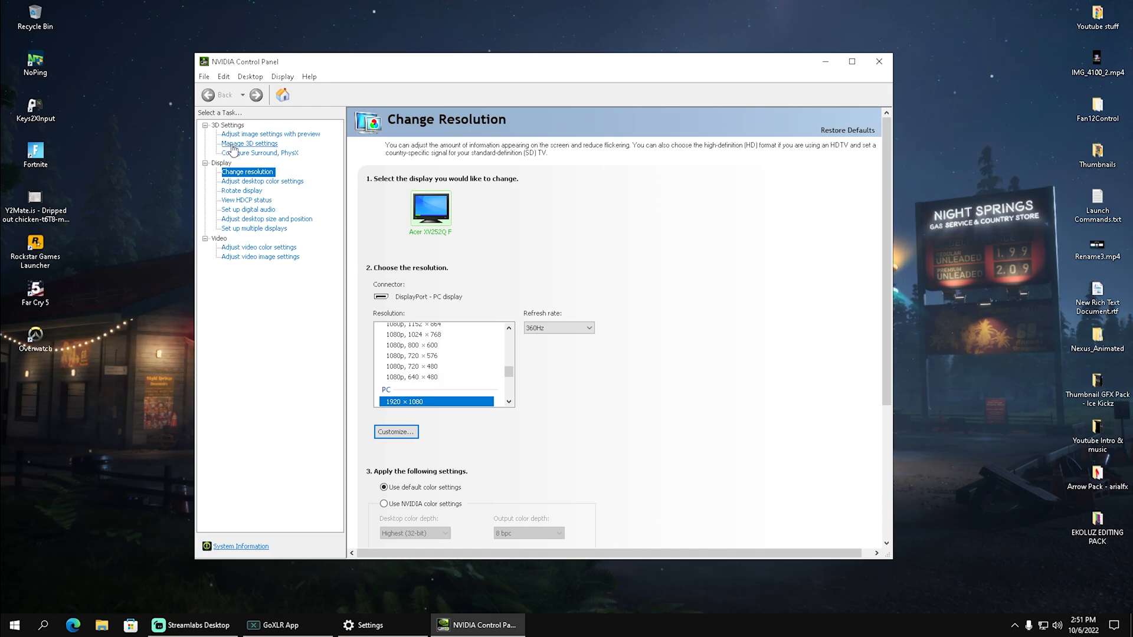
# Step: View Low Latency Mode's Off, On and Ultra choices in Global 3D settings, currently On
pyautogui.click(251, 143)
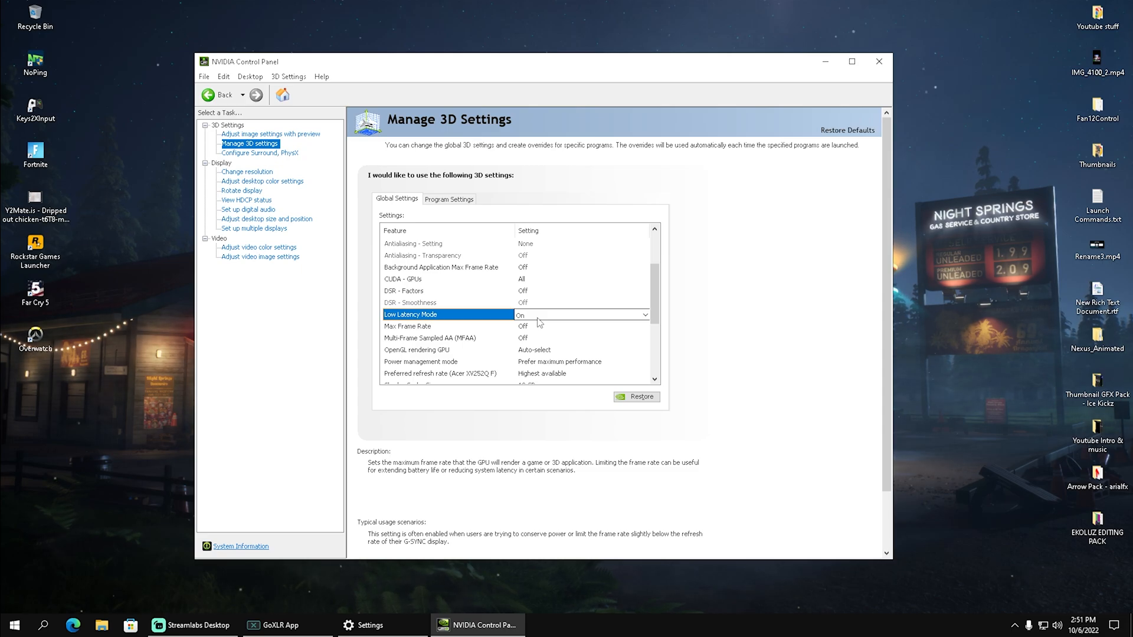
pyautogui.click(644, 315)
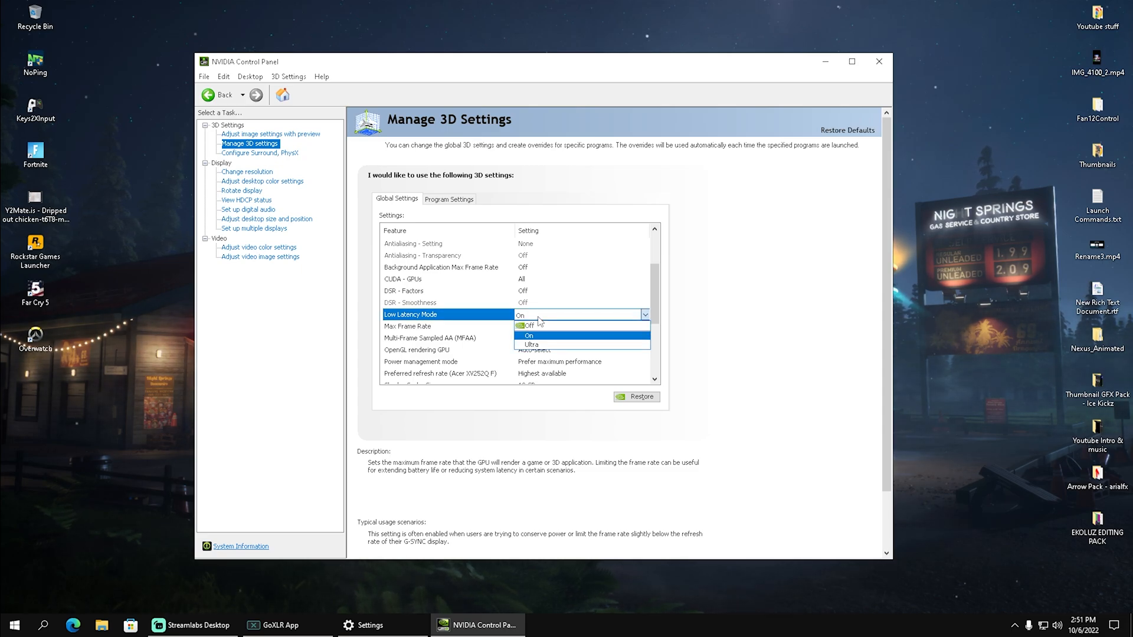
pyautogui.moveTo(394, 318)
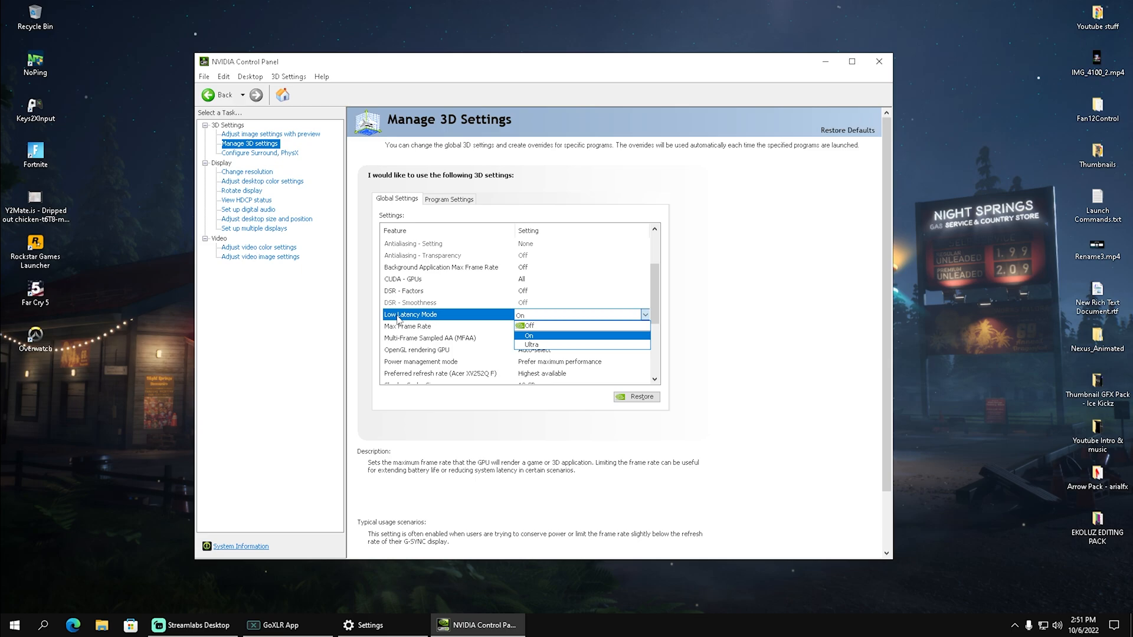
pyautogui.moveTo(537, 342)
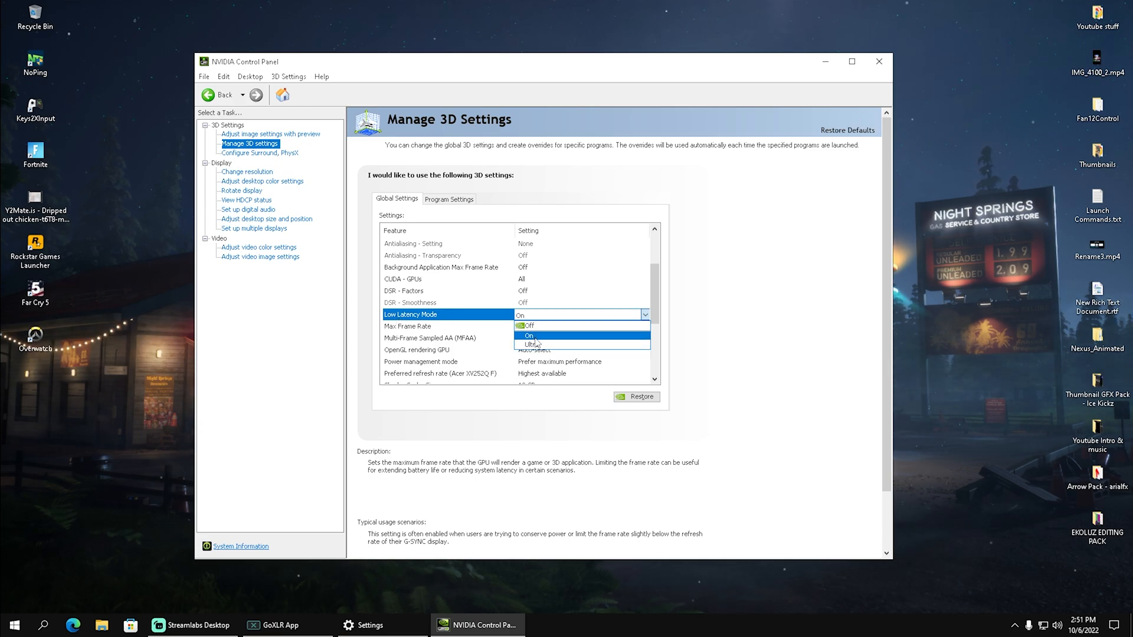
pyautogui.moveTo(532, 344)
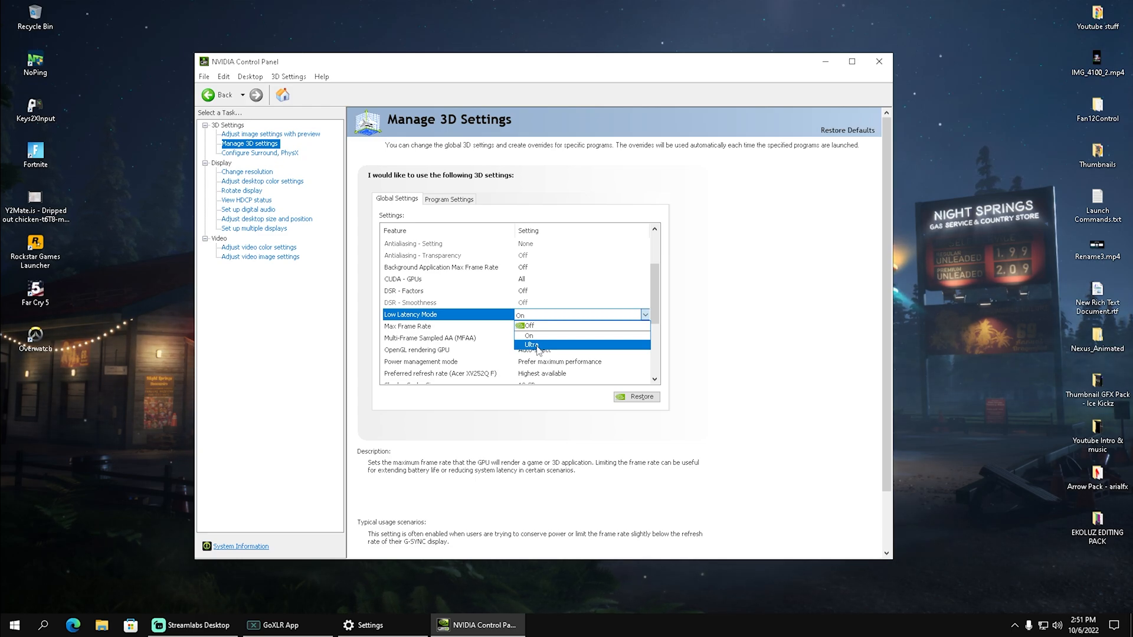
pyautogui.moveTo(530, 335)
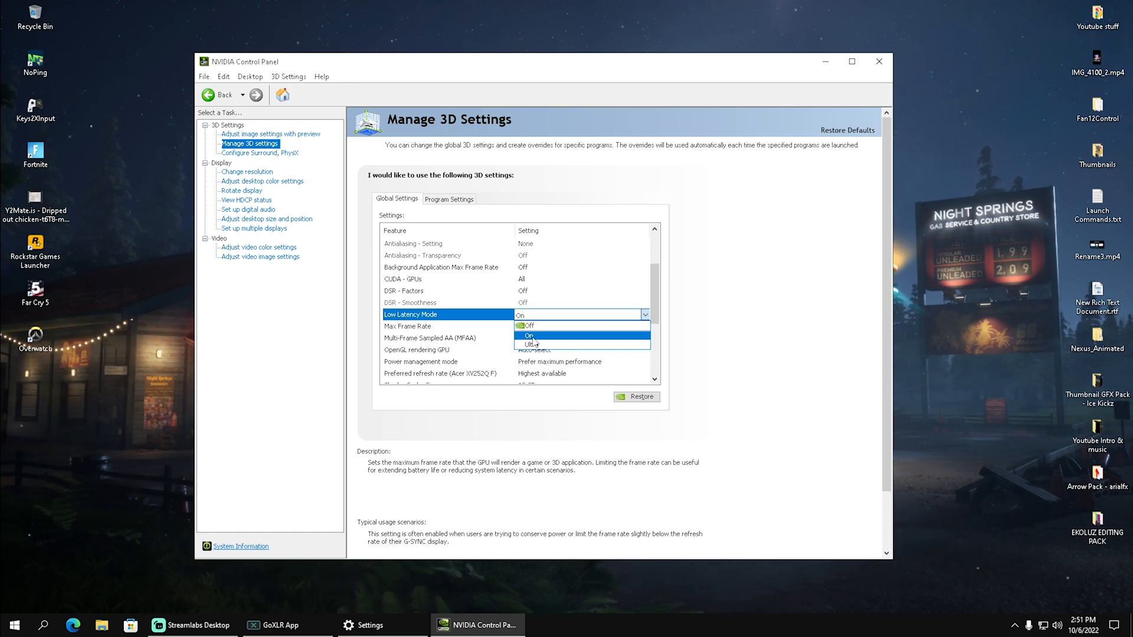
pyautogui.moveTo(533, 345)
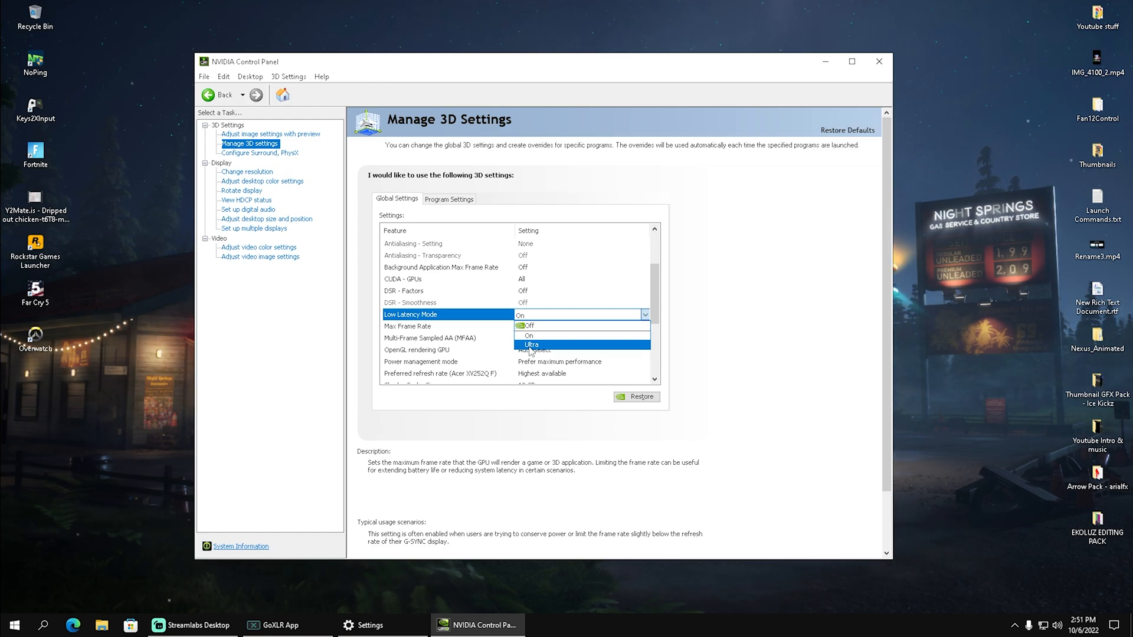
pyautogui.moveTo(538, 347)
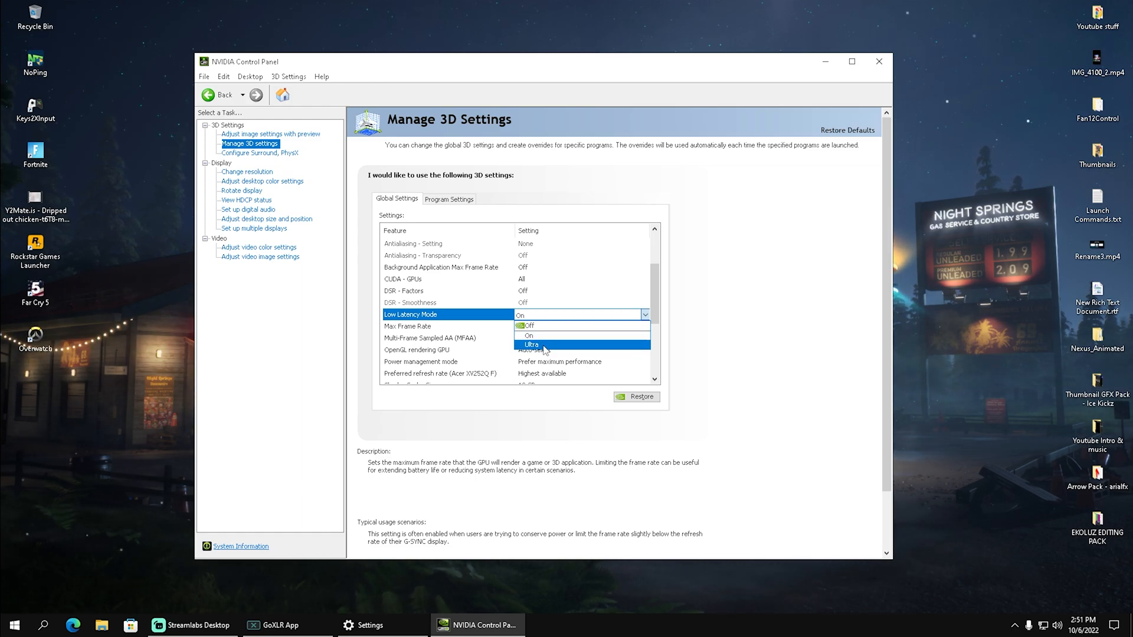
pyautogui.moveTo(549, 335)
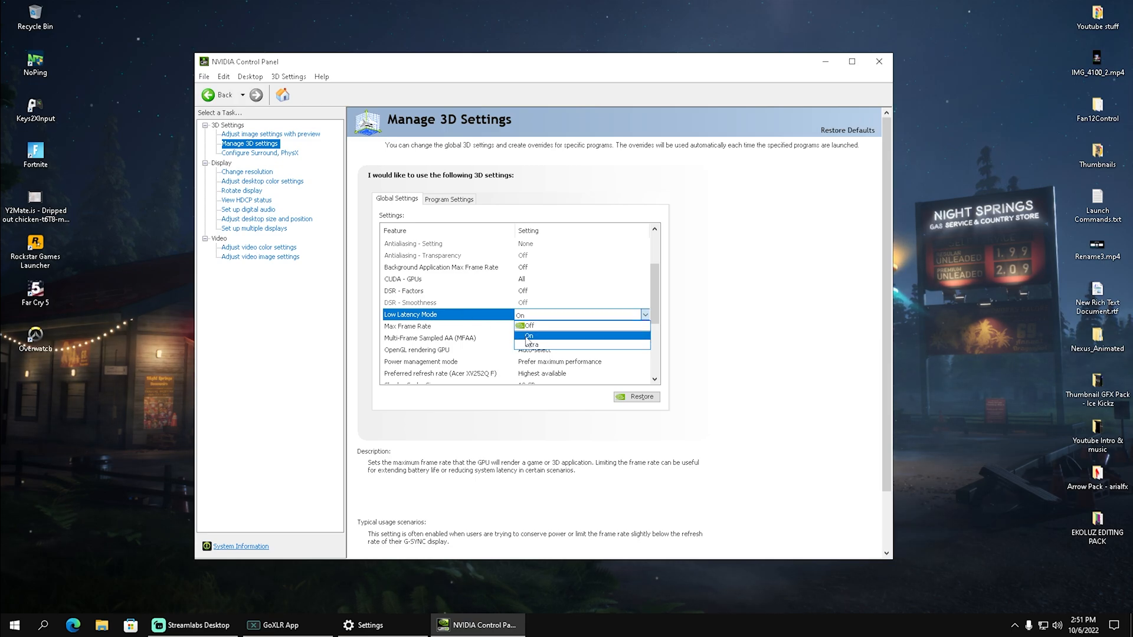
# Step: Choose On for the global Low Latency Mode setting and view its frame-queue description
pyautogui.click(529, 335)
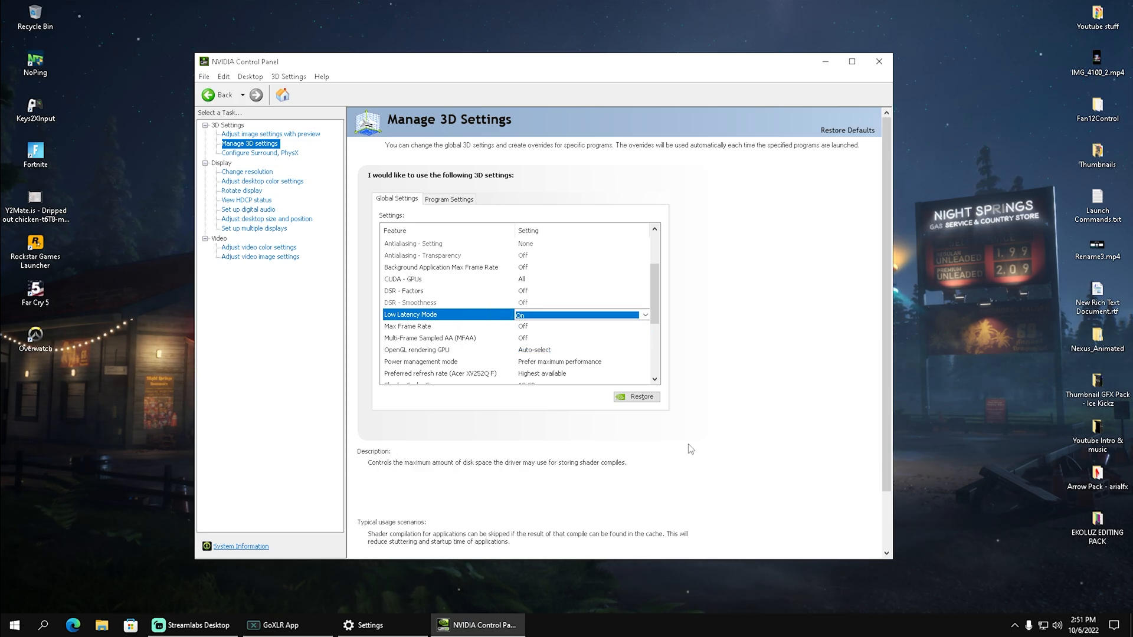
pyautogui.moveTo(827, 550)
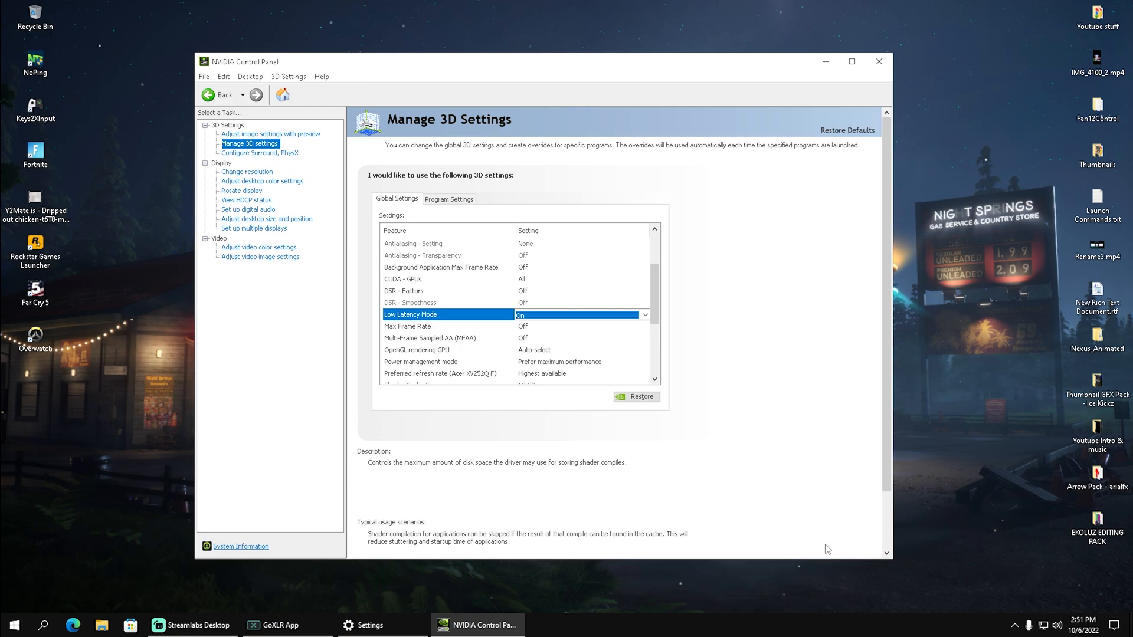
pyautogui.moveTo(773, 528)
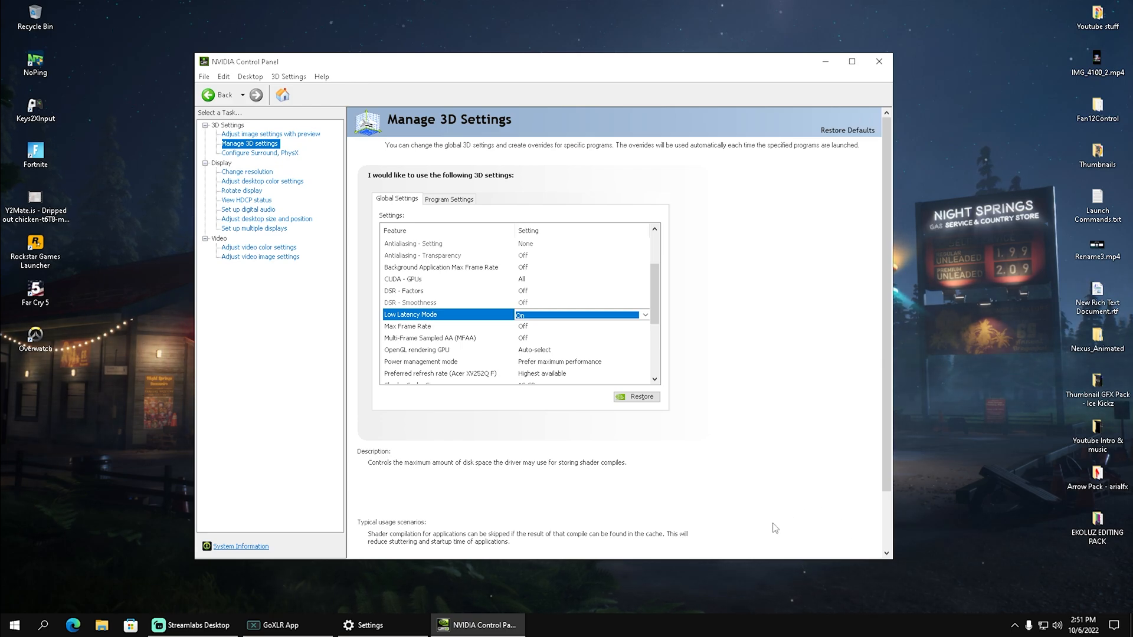
pyautogui.click(411, 315)
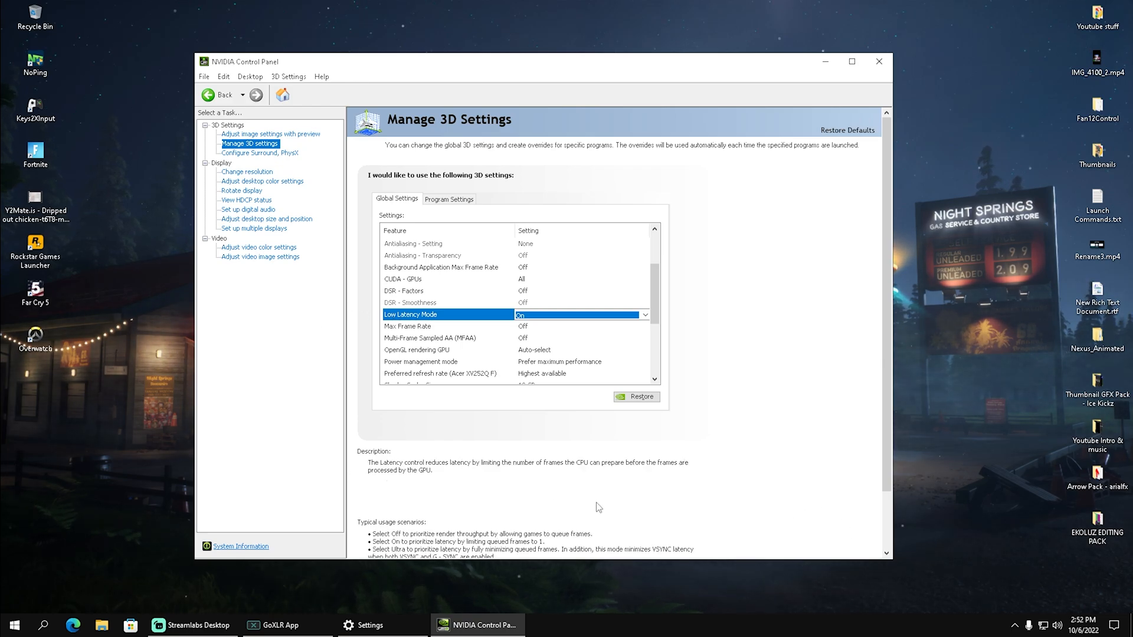
pyautogui.moveTo(446, 474)
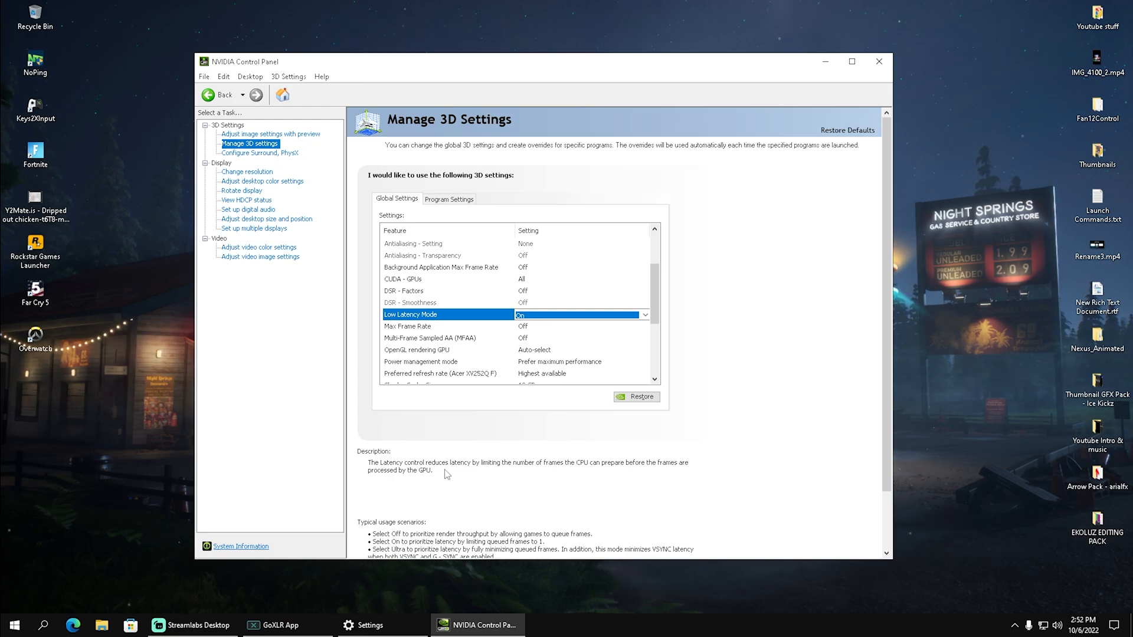
pyautogui.moveTo(475, 474)
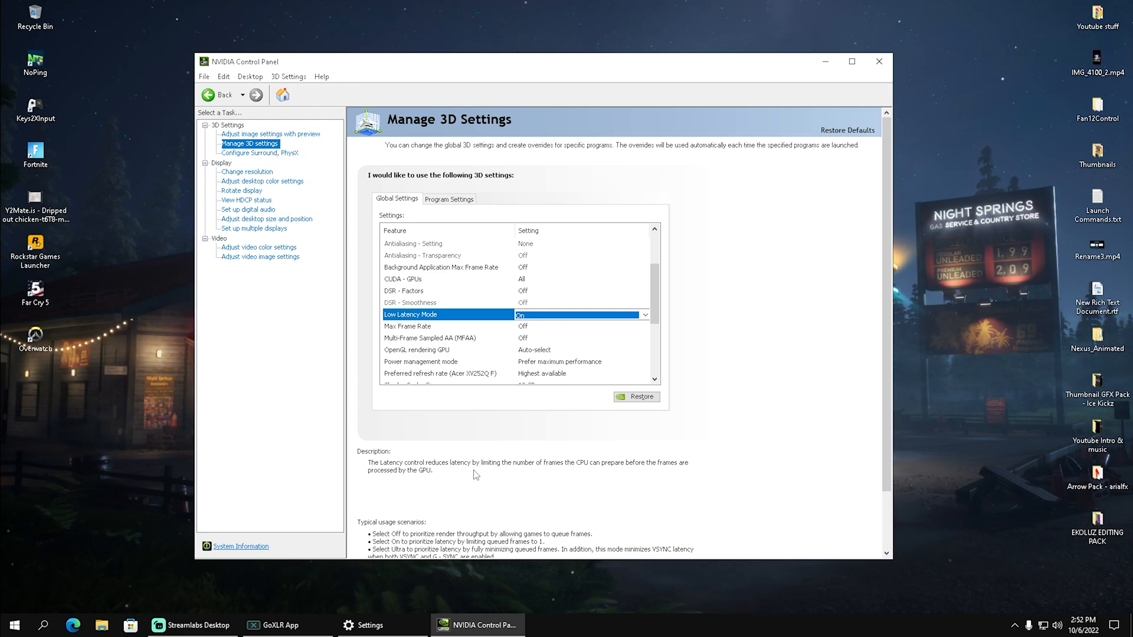
pyautogui.moveTo(578, 479)
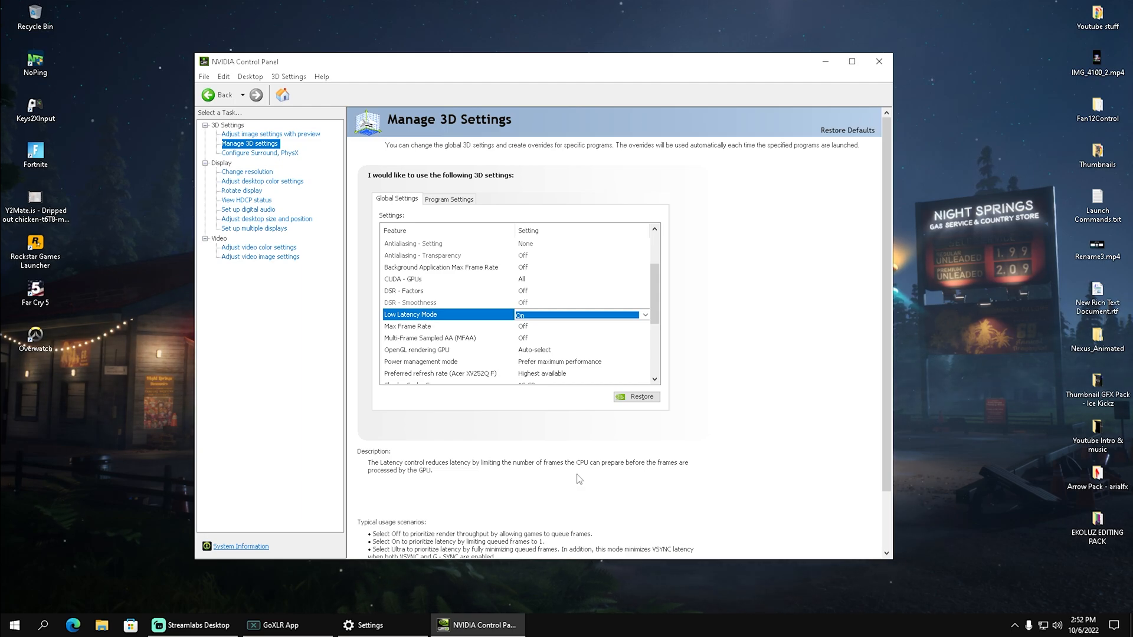
pyautogui.moveTo(332, 448)
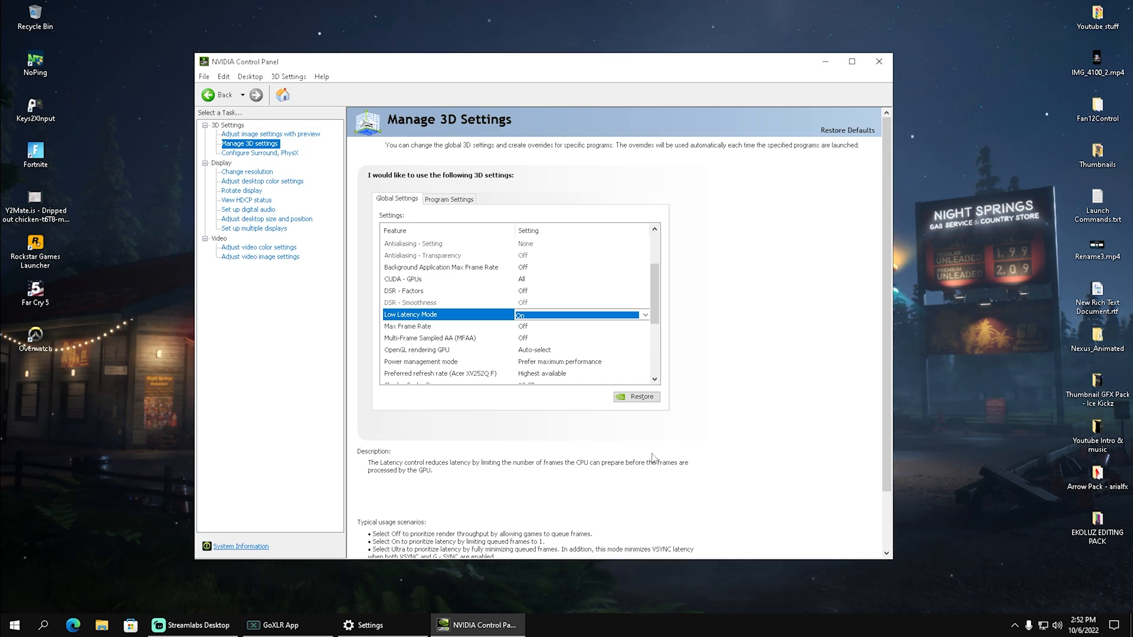
pyautogui.moveTo(455, 480)
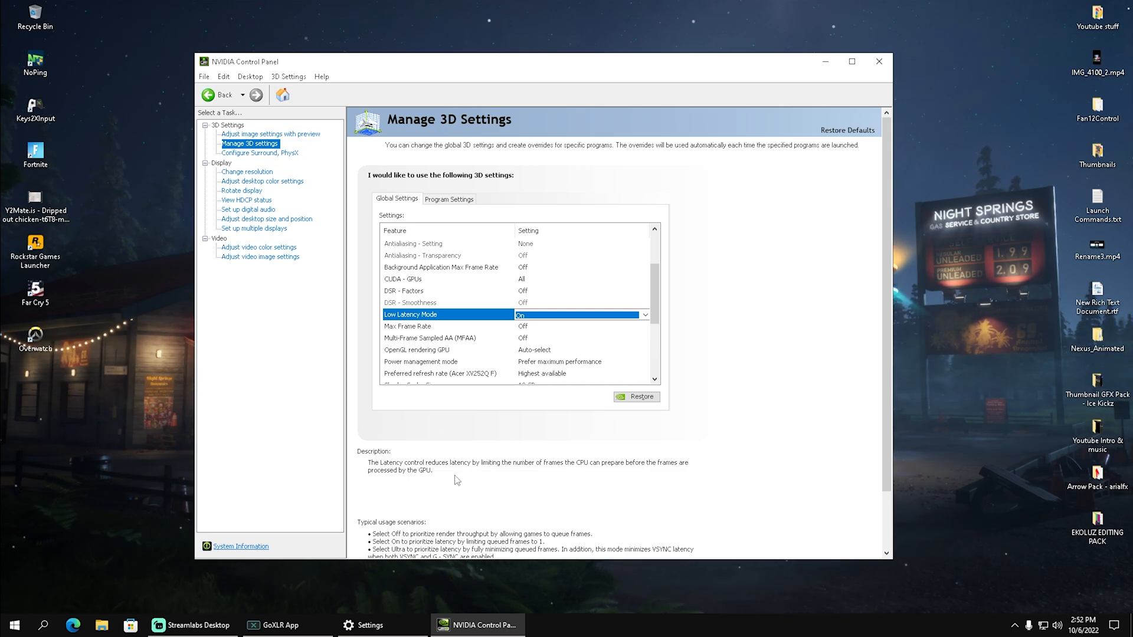